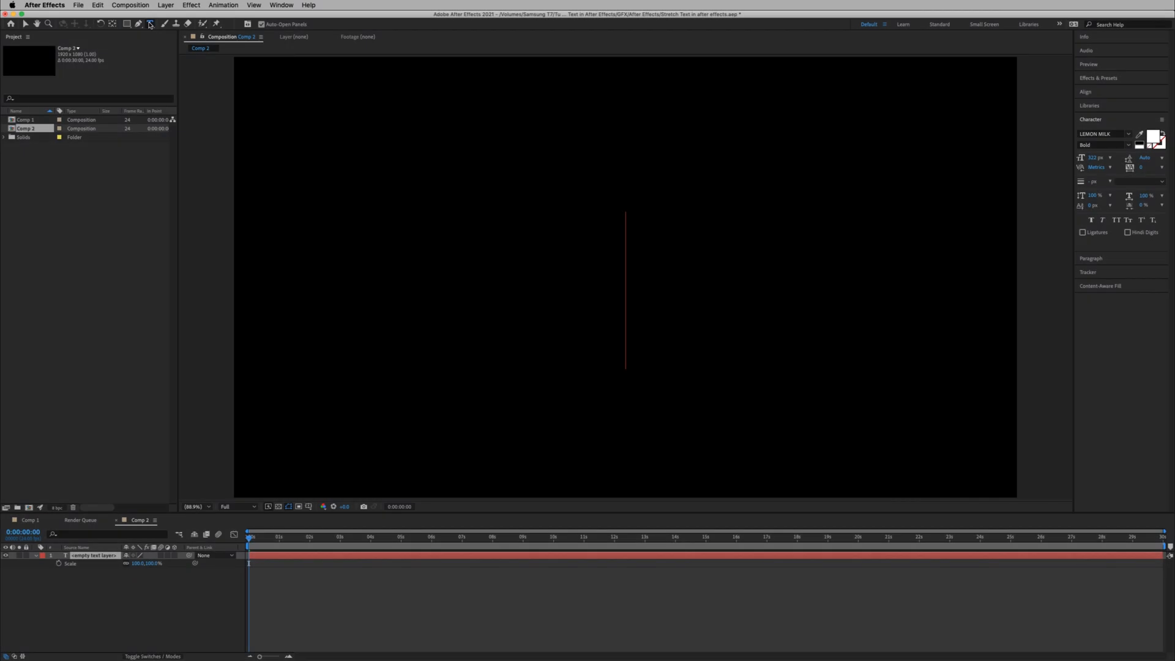
# Step: Create a TEXT type layer and convert it into a TEXT Outlines shape layer above it
pyautogui.write('TEXT')
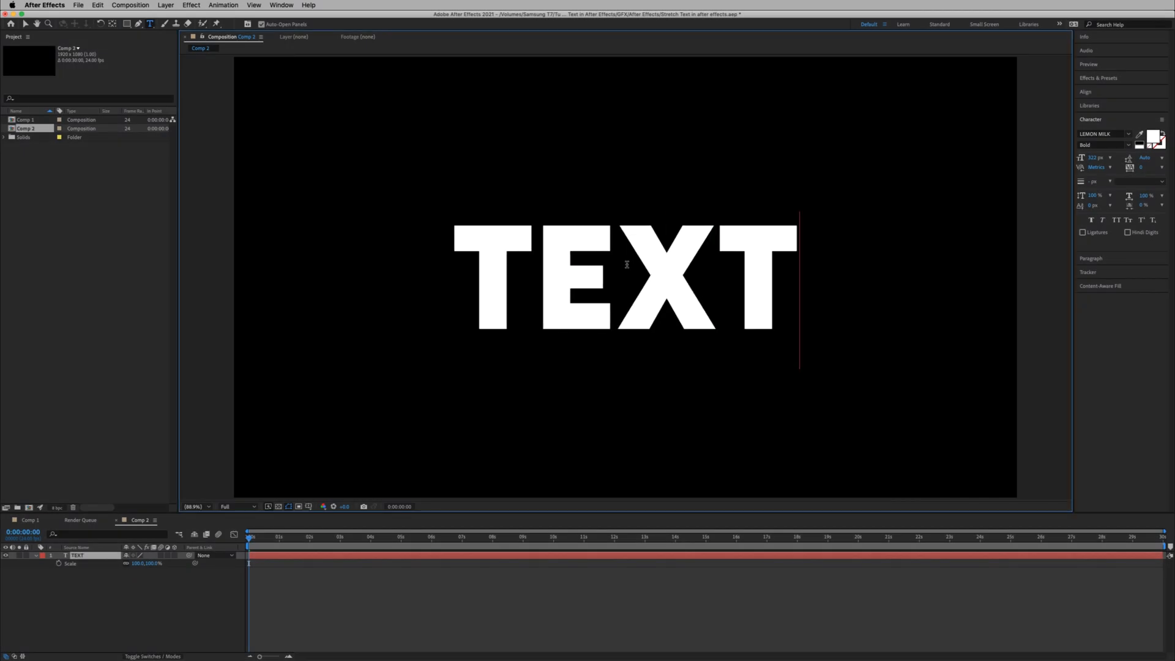
pyautogui.moveTo(566, 234)
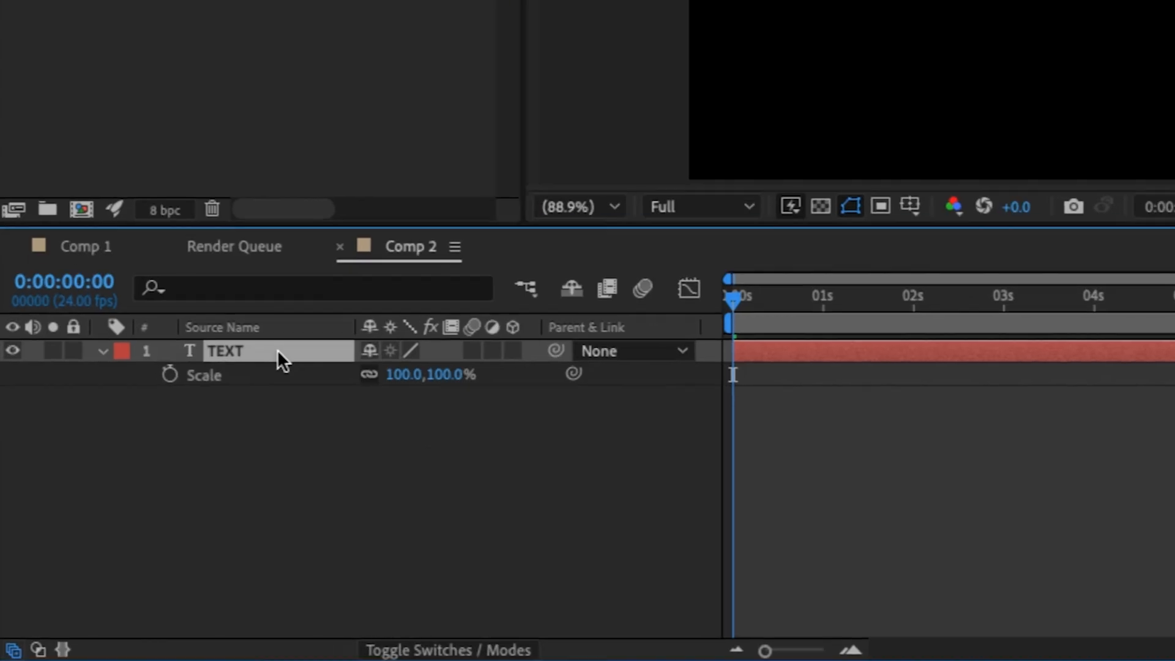
pyautogui.rightClick(278, 350)
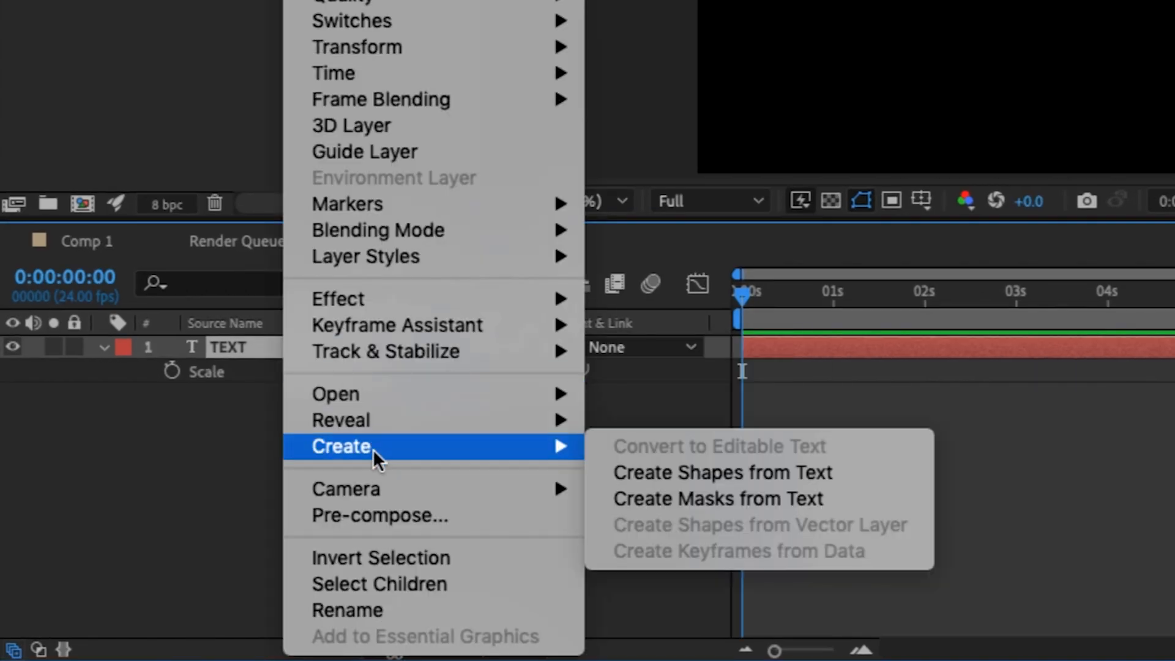
pyautogui.moveTo(857, 487)
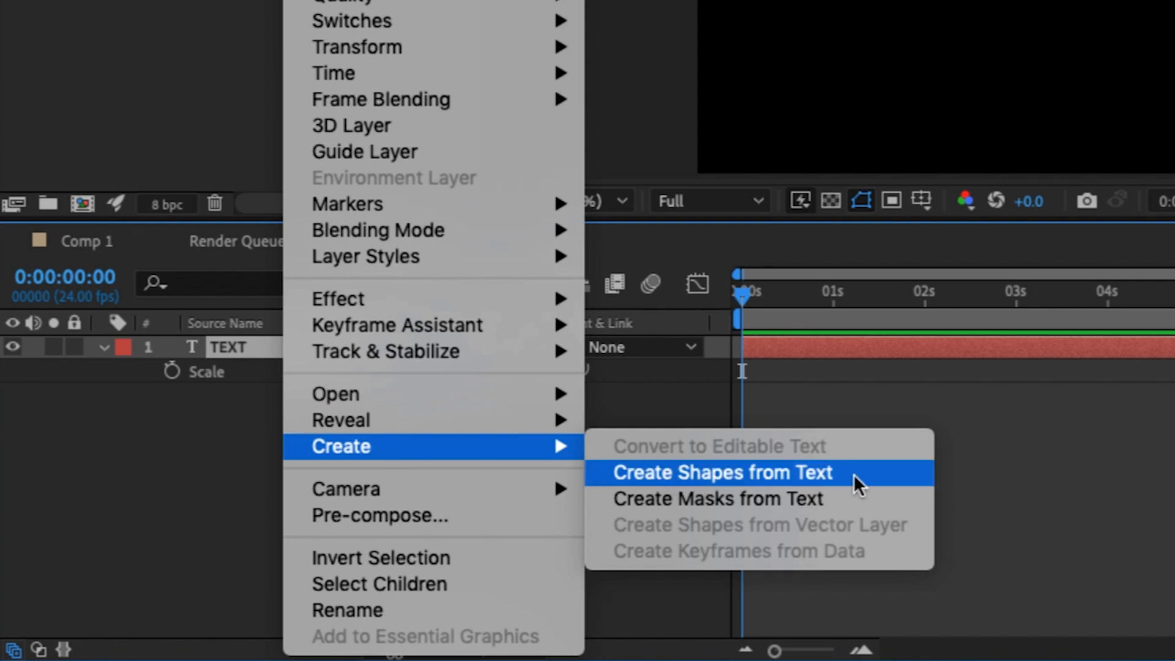
pyautogui.click(722, 473)
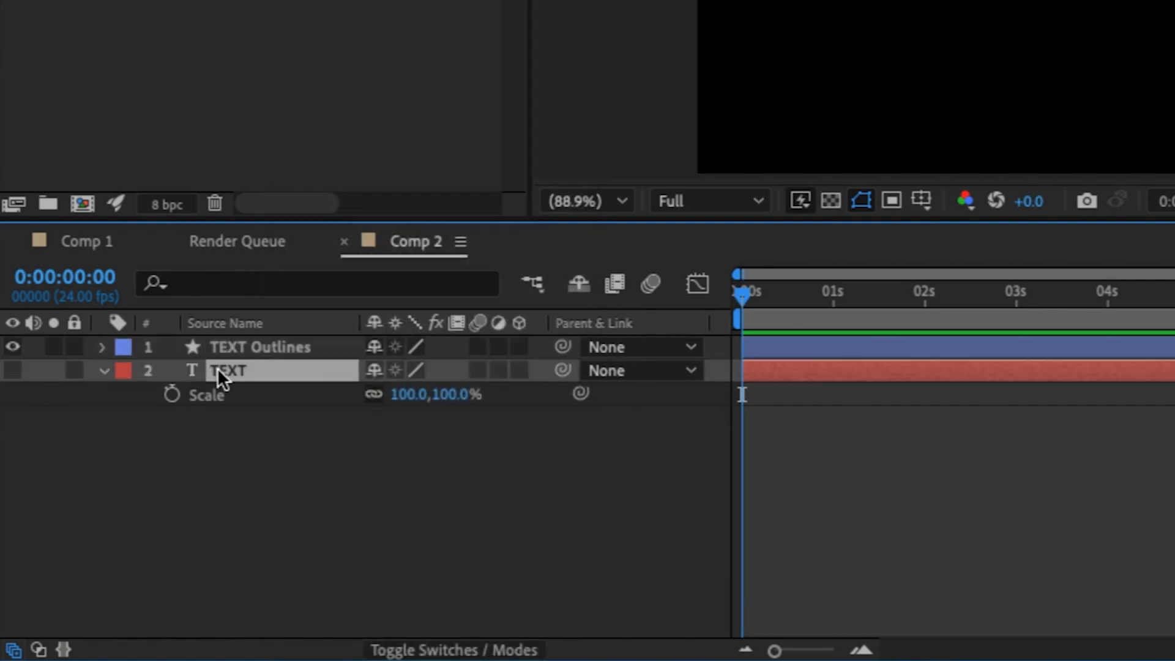
pyautogui.click(260, 346)
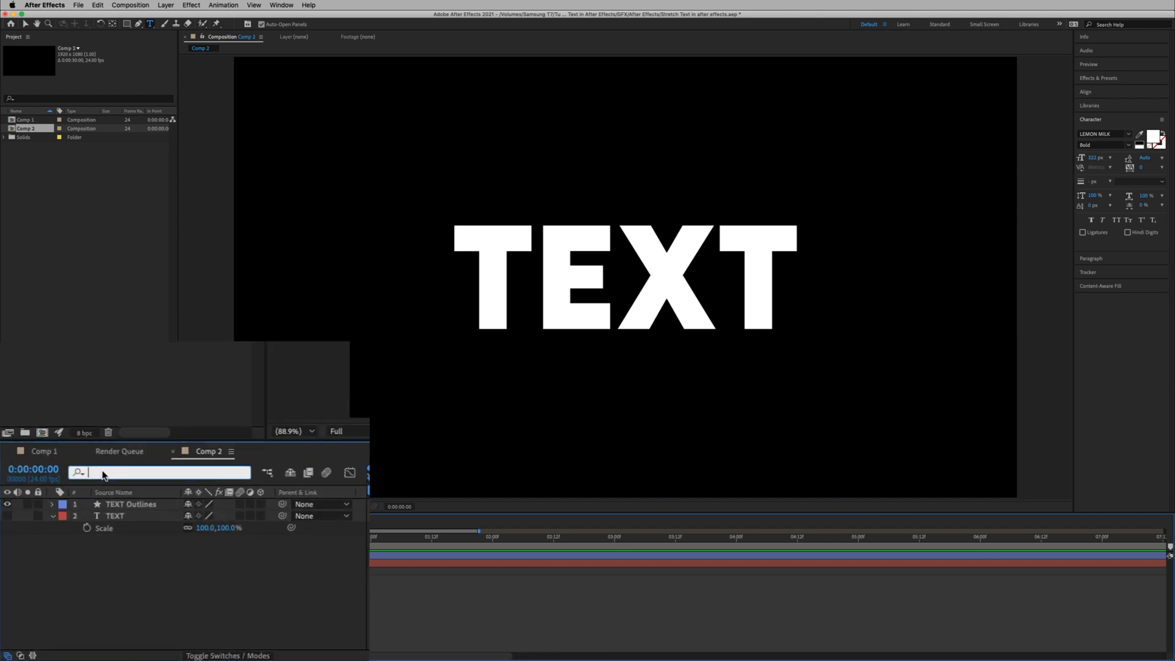
# Step: Filter the timeline with 'path' so only each letter's Path property of TEXT Outlines shows
pyautogui.write('path')
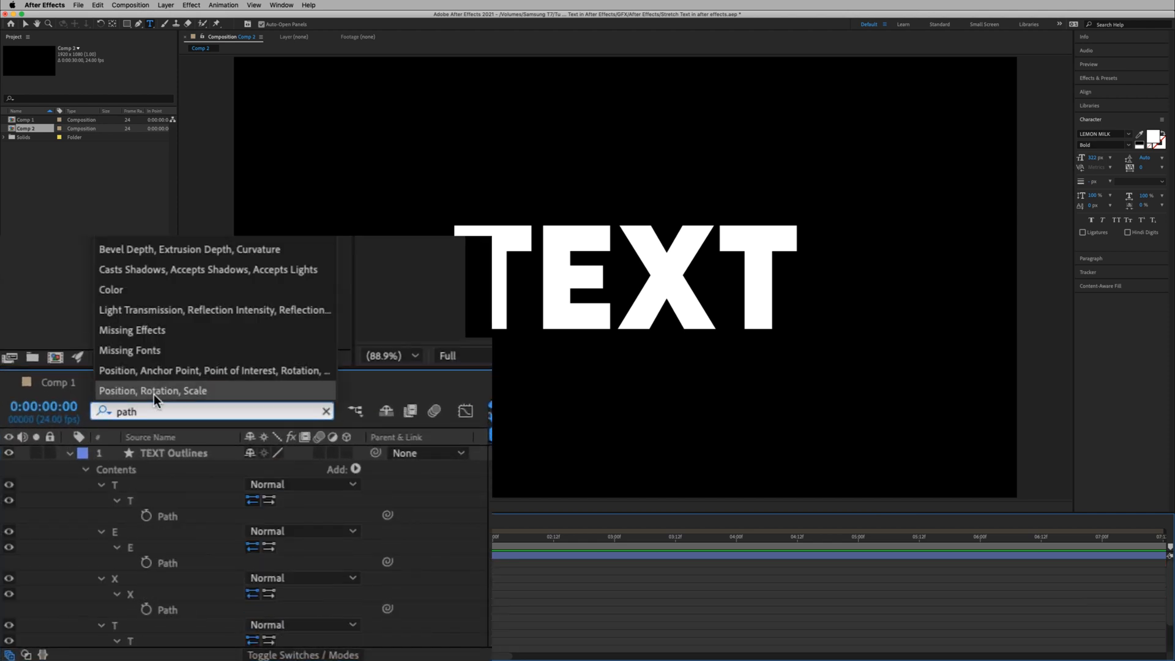
pyautogui.click(151, 390)
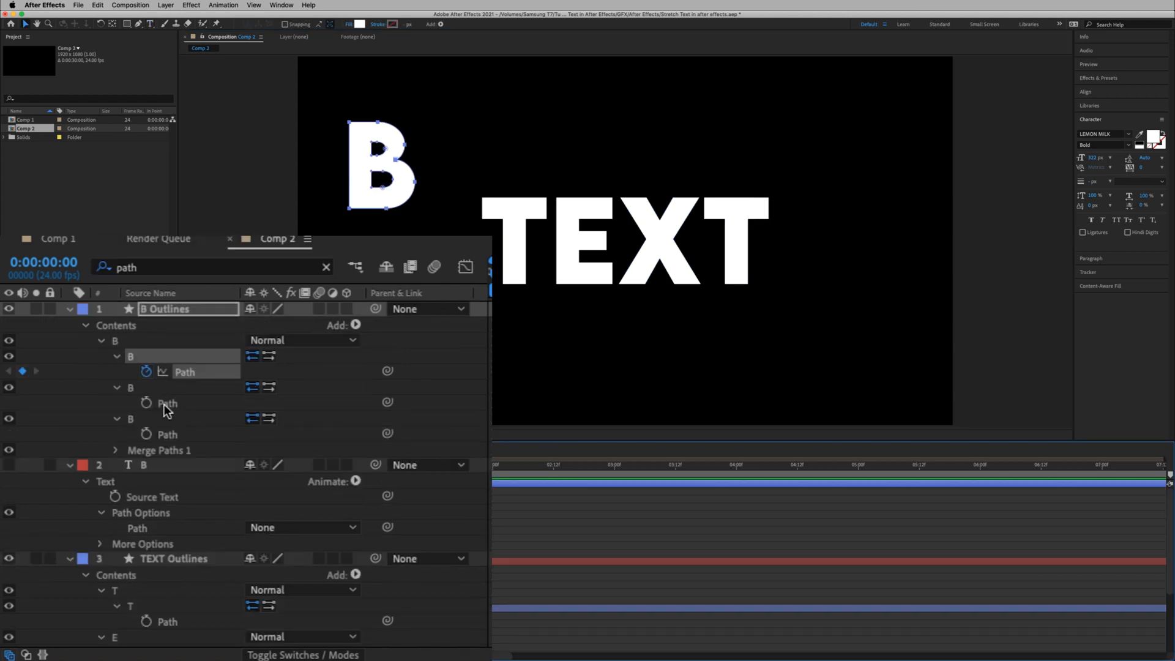
pyautogui.moveTo(381, 178)
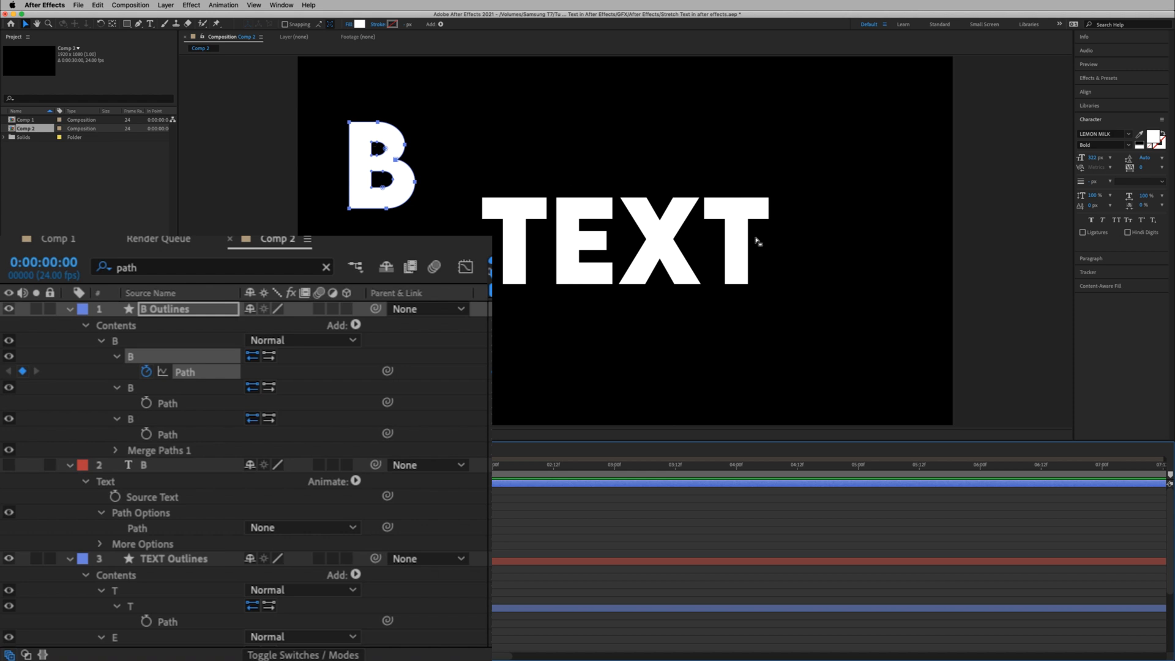
pyautogui.moveTo(608, 228)
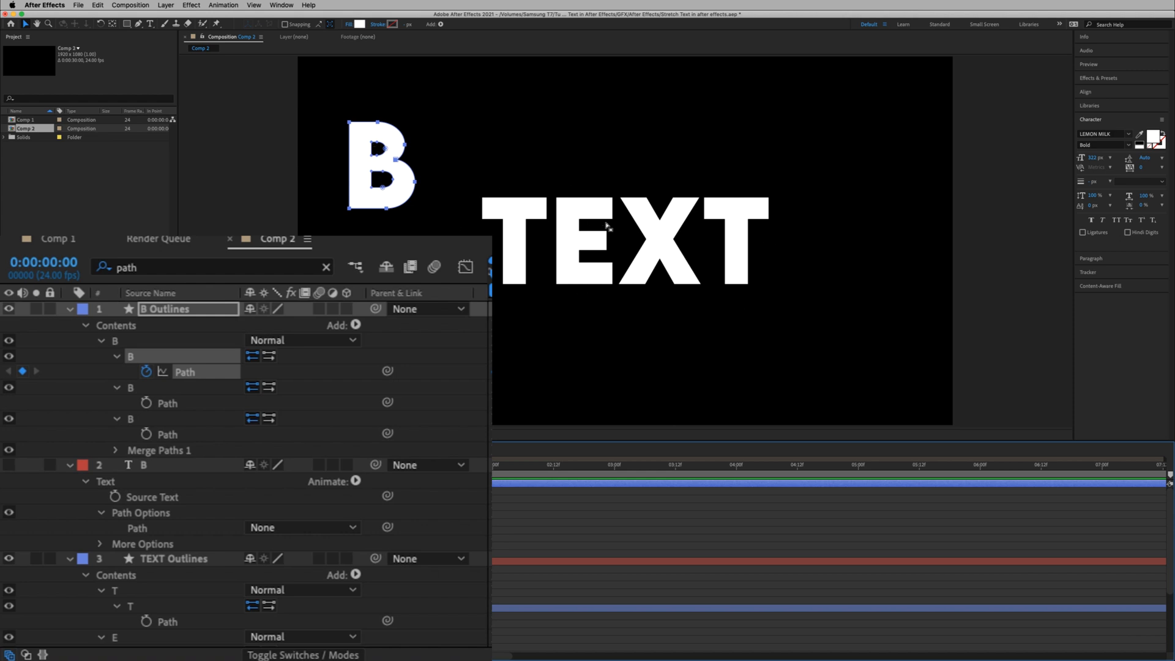
pyautogui.scroll(-3)
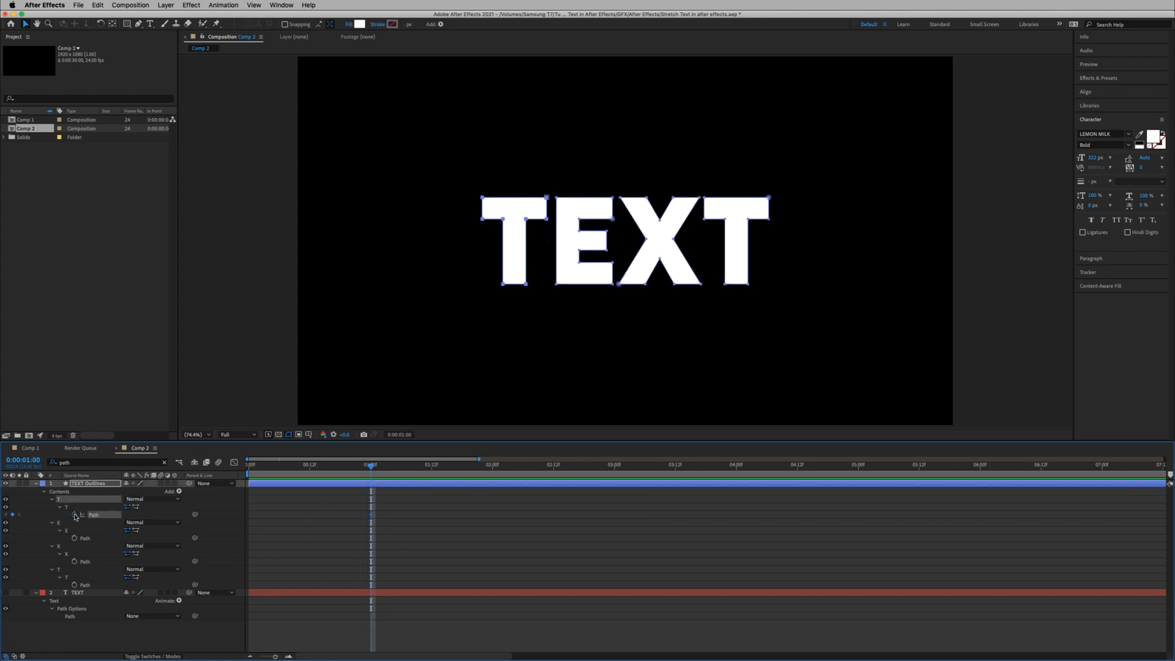
# Step: Keyframe every letter's Path at 1:00 and 0:12 and reveal all path vertices
pyautogui.click(75, 515)
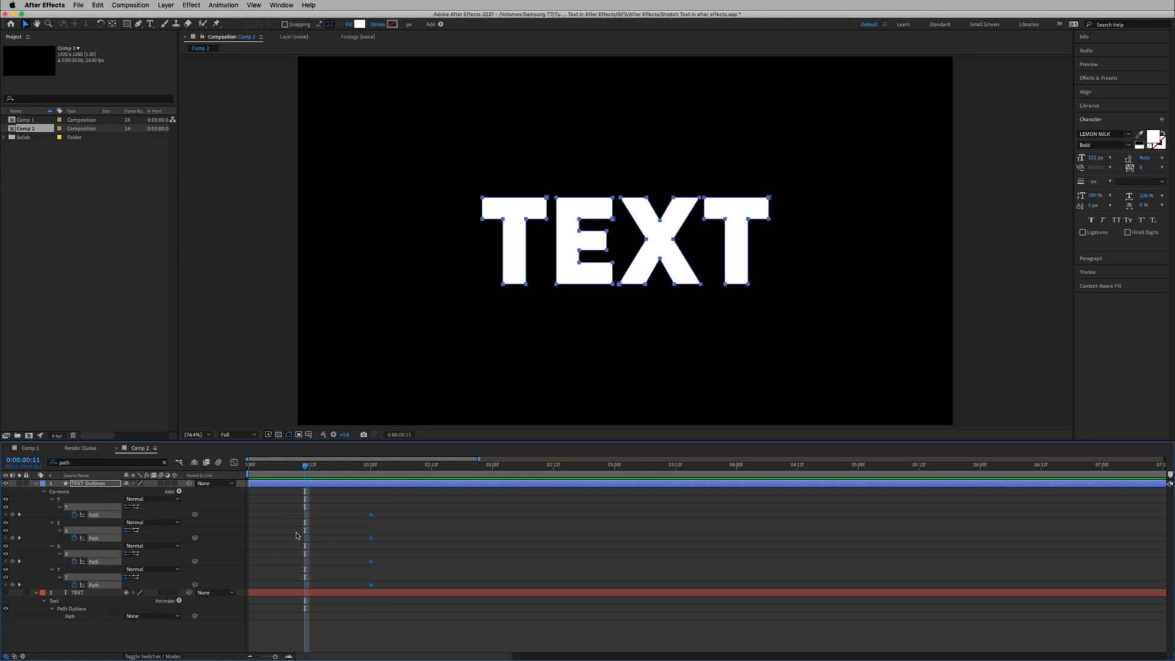
pyautogui.click(368, 465)
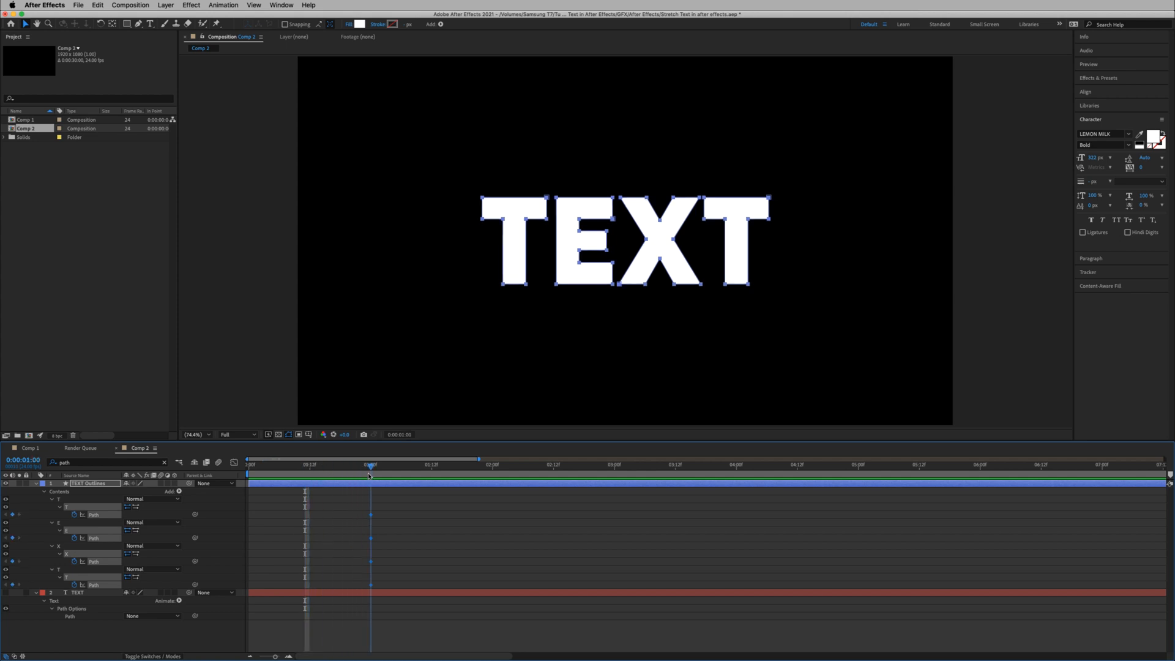
pyautogui.click(329, 465)
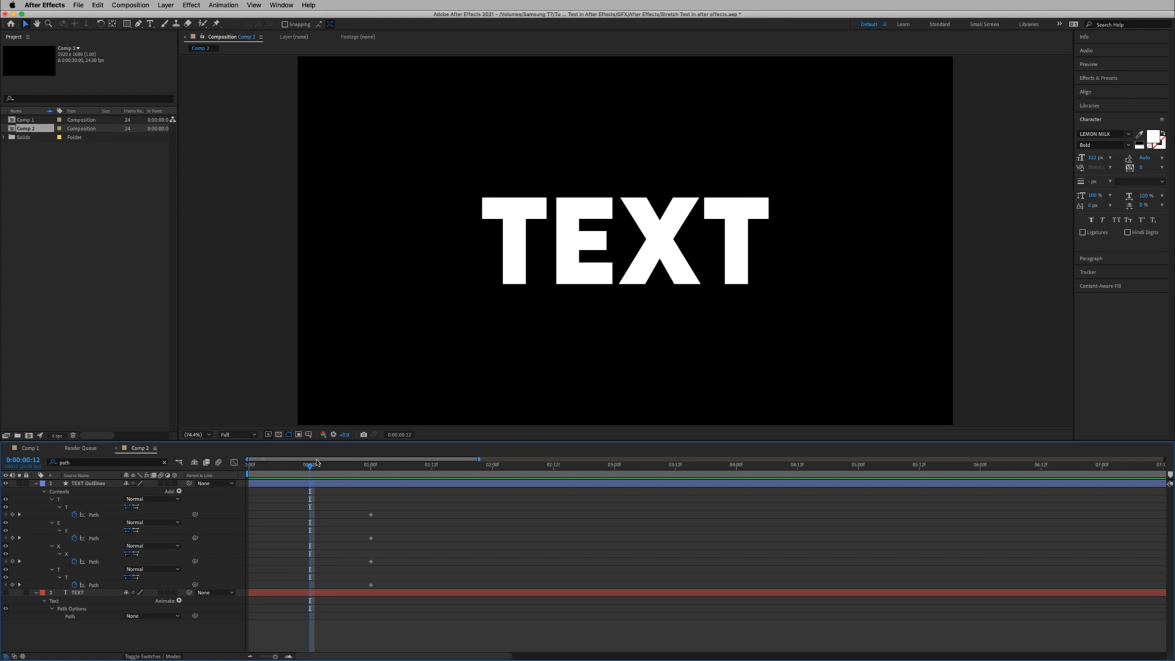
pyautogui.click(88, 483)
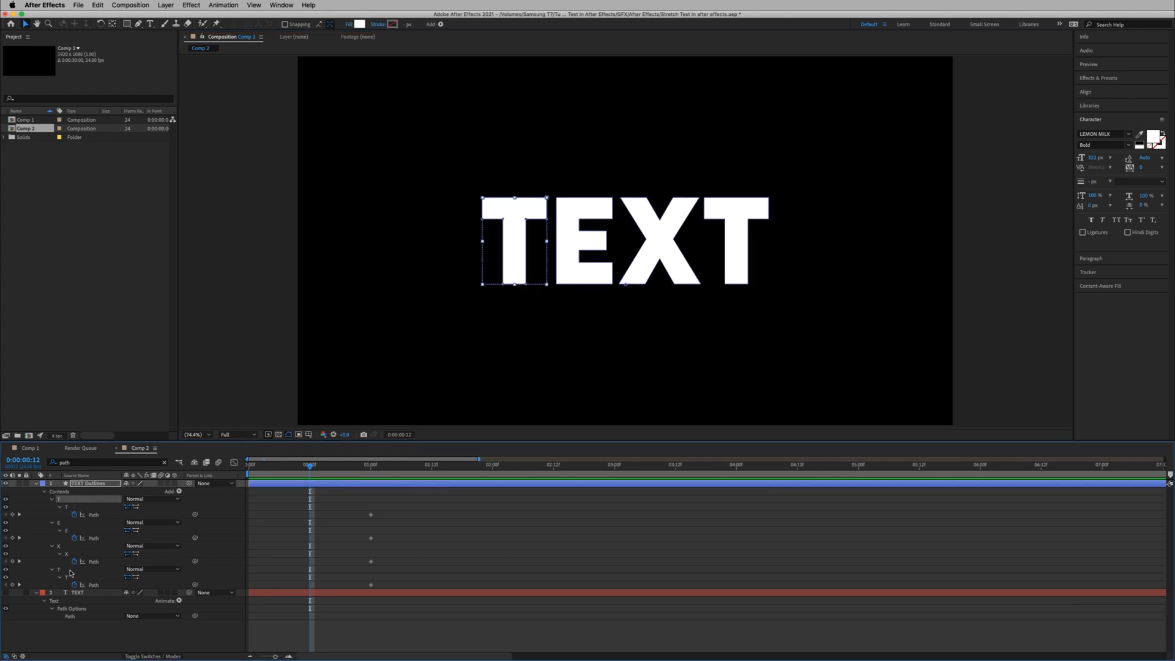
pyautogui.press('`')
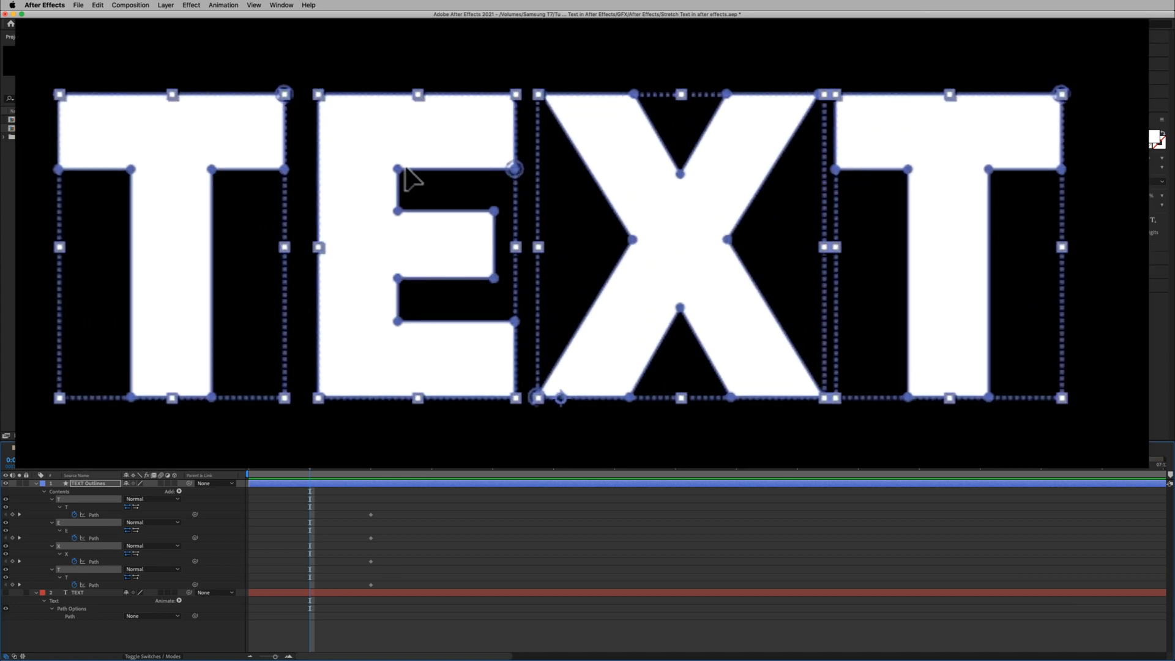
pyautogui.moveTo(513, 229)
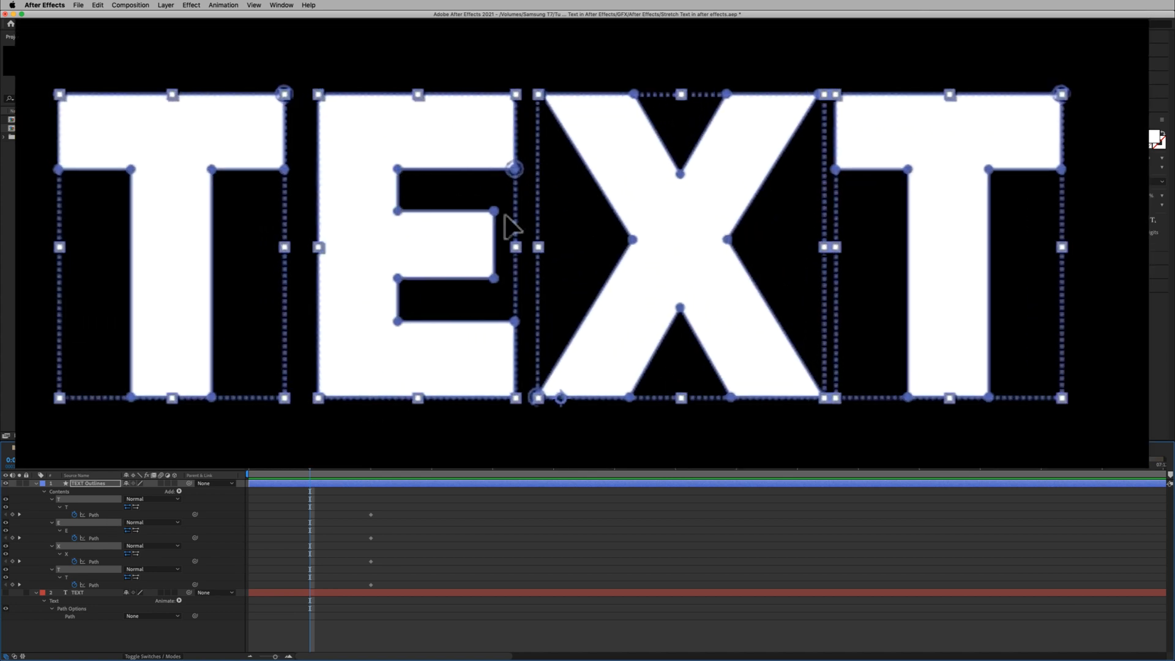
pyautogui.moveTo(405, 315)
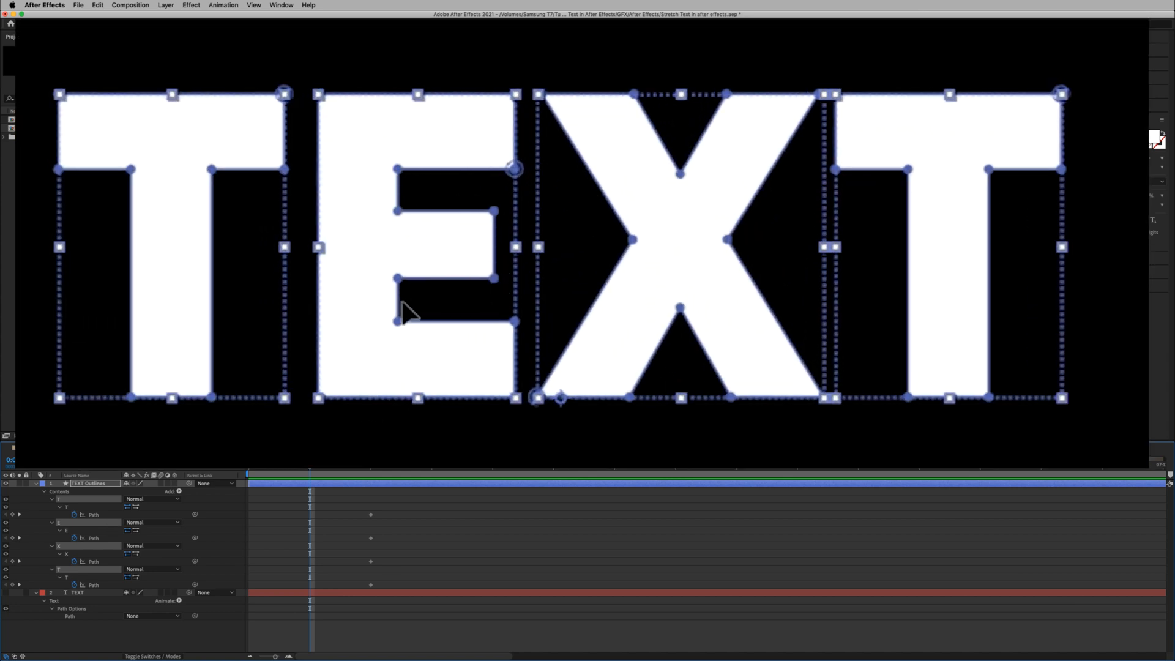
pyautogui.moveTo(469, 71)
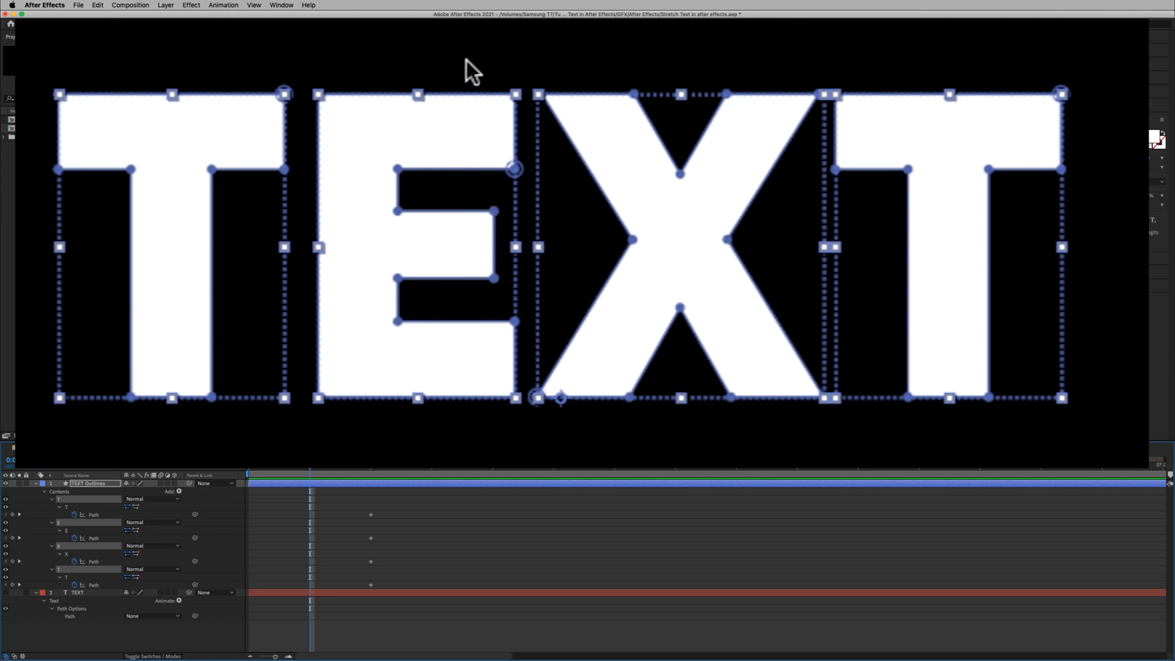
pyautogui.moveTo(499, 227)
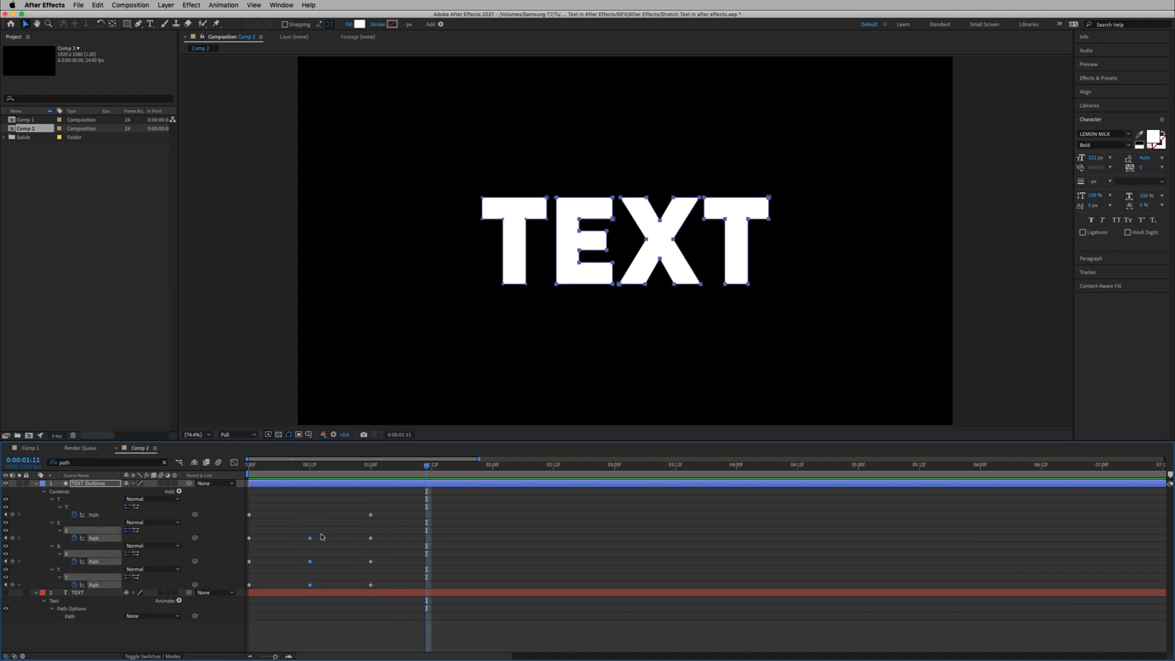
# Step: Easy Ease the path keyframes and shape their speed curves in the Graph Editor
pyautogui.click(324, 465)
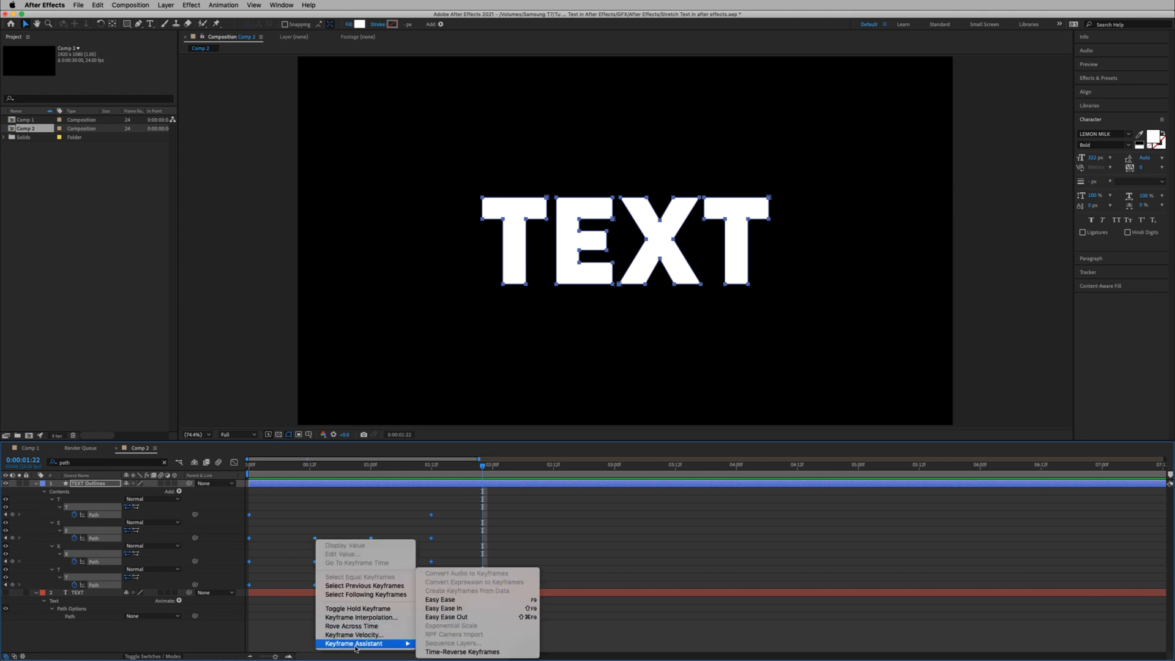
pyautogui.moveTo(439, 598)
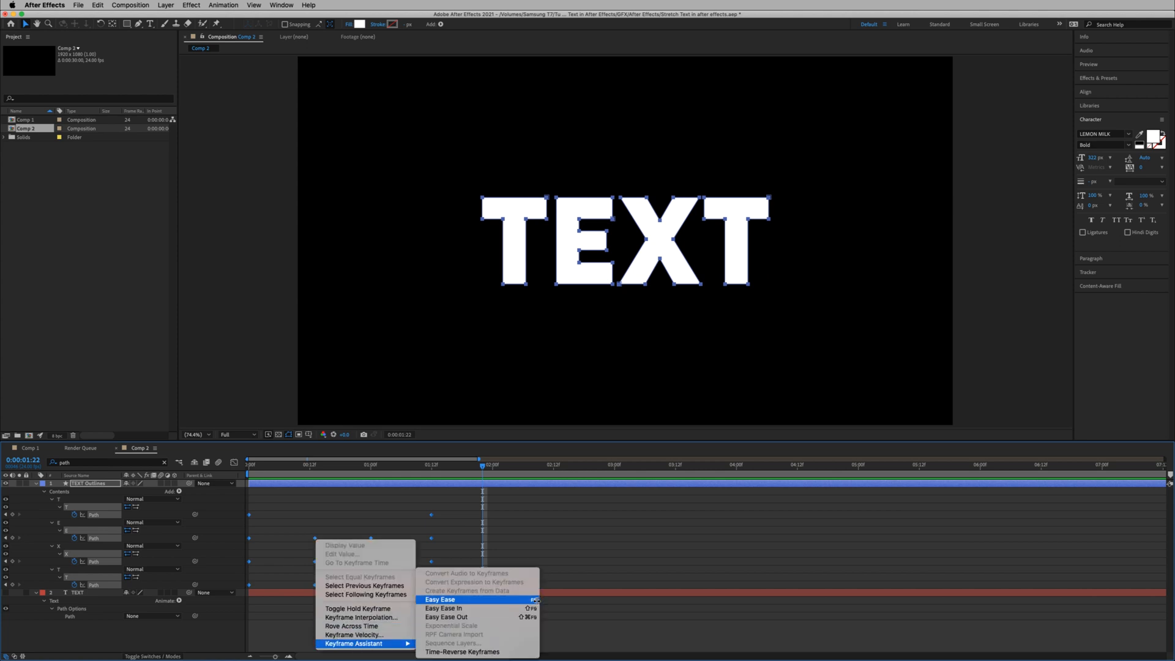
pyautogui.click(439, 598)
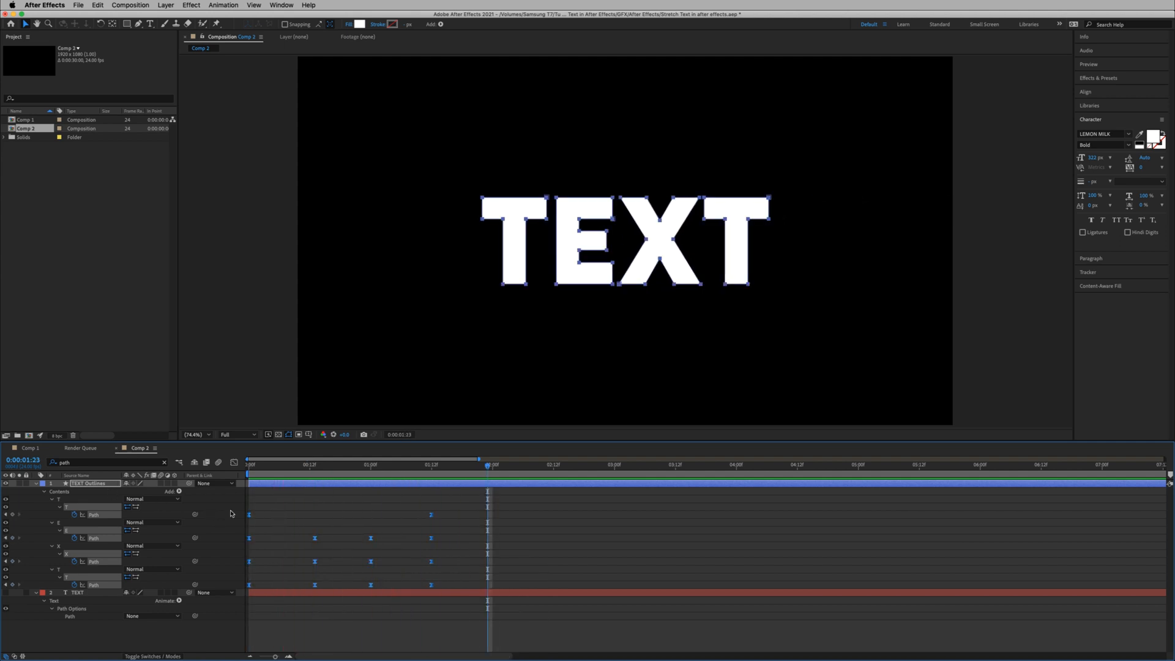
pyautogui.click(249, 464)
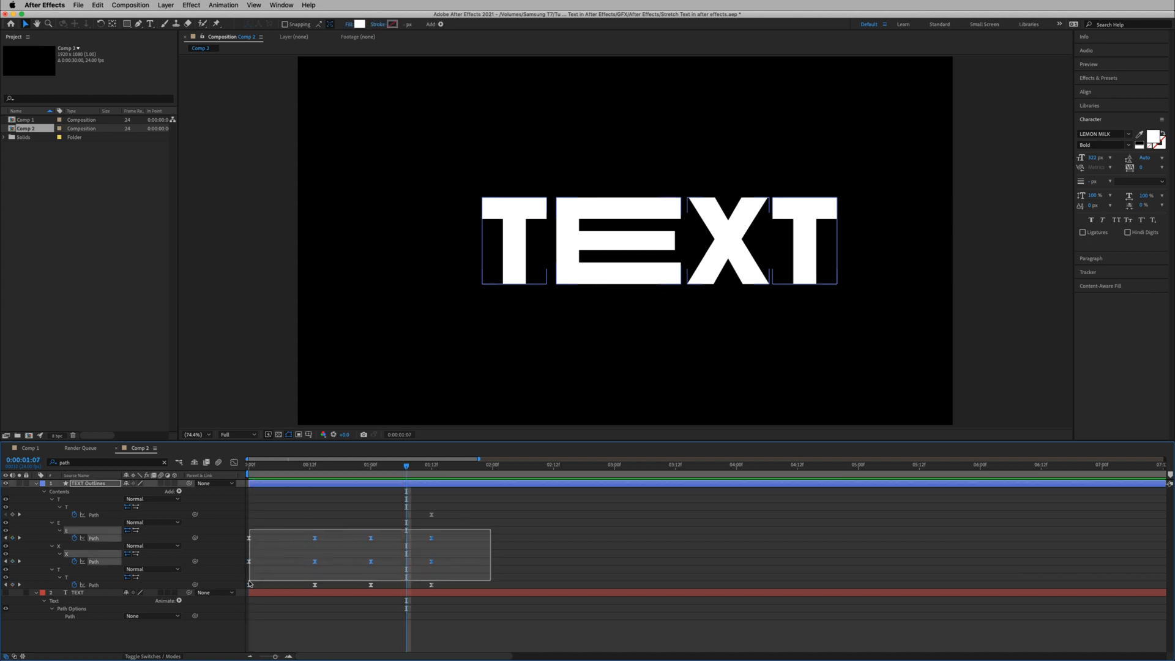
pyautogui.click(235, 462)
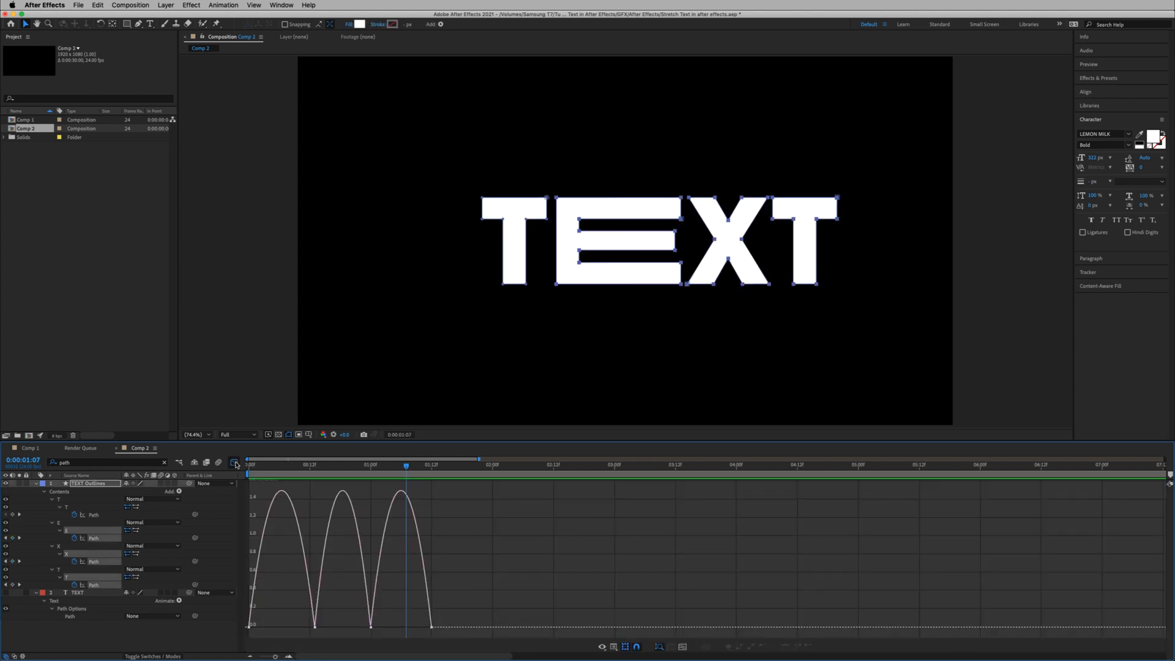
pyautogui.moveTo(455, 532)
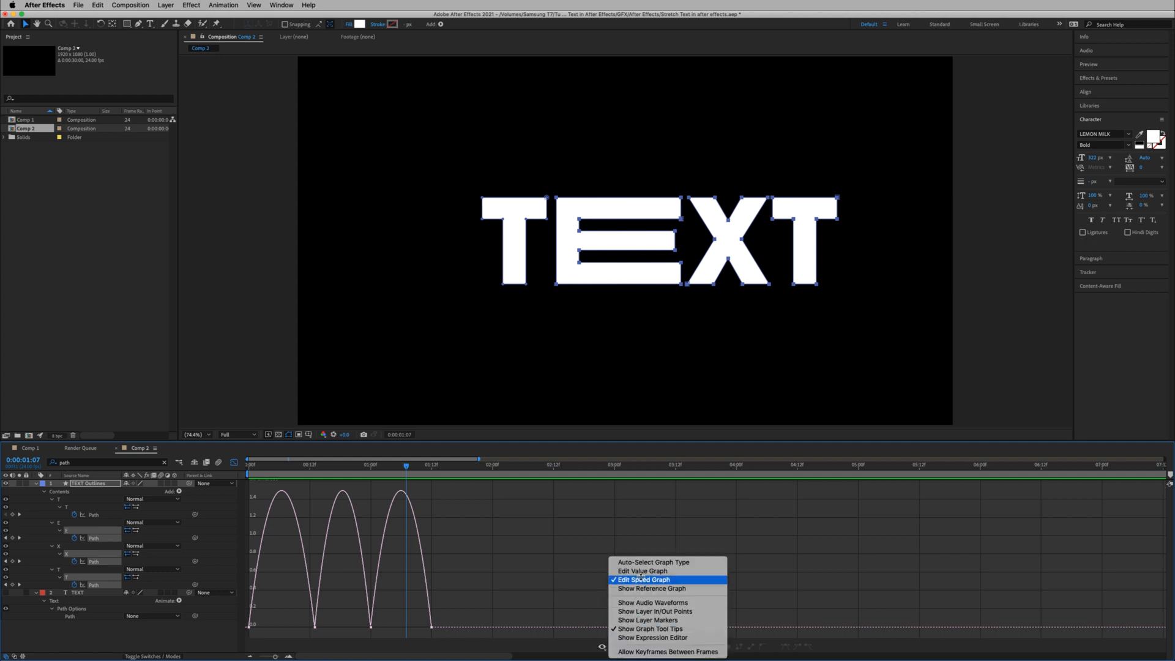
pyautogui.click(643, 579)
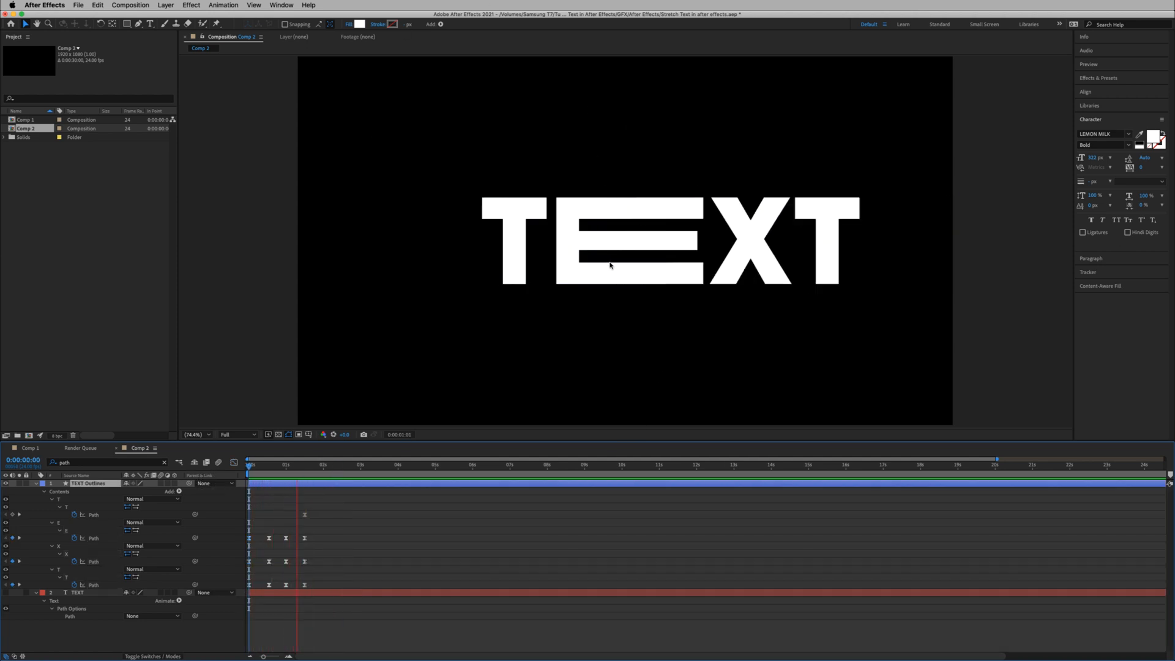
# Step: Stretch the E further right and pull the first T's top-left vertex outward as new path keyframes
pyautogui.click(325, 466)
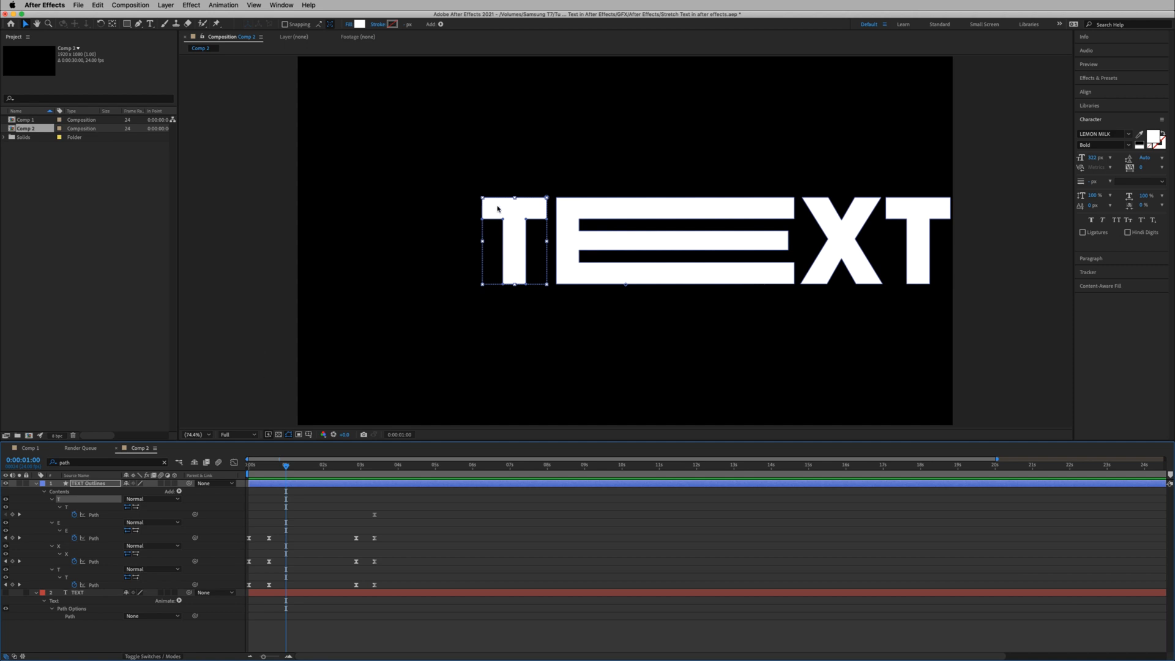
pyautogui.moveTo(399, 275)
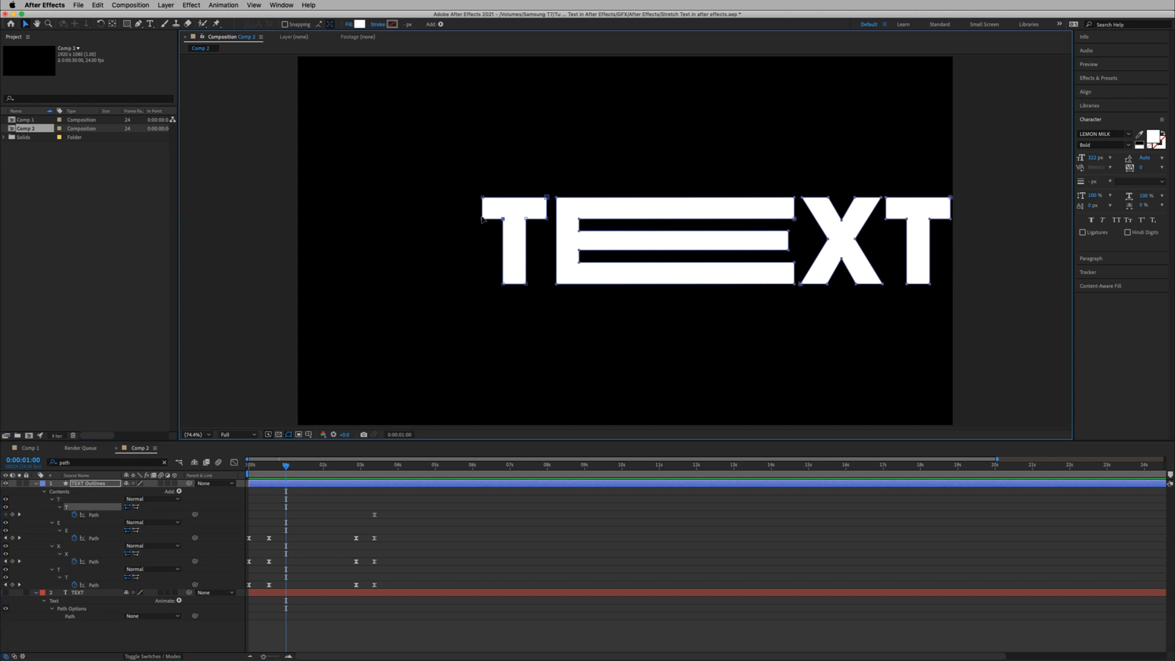
pyautogui.click(513, 240)
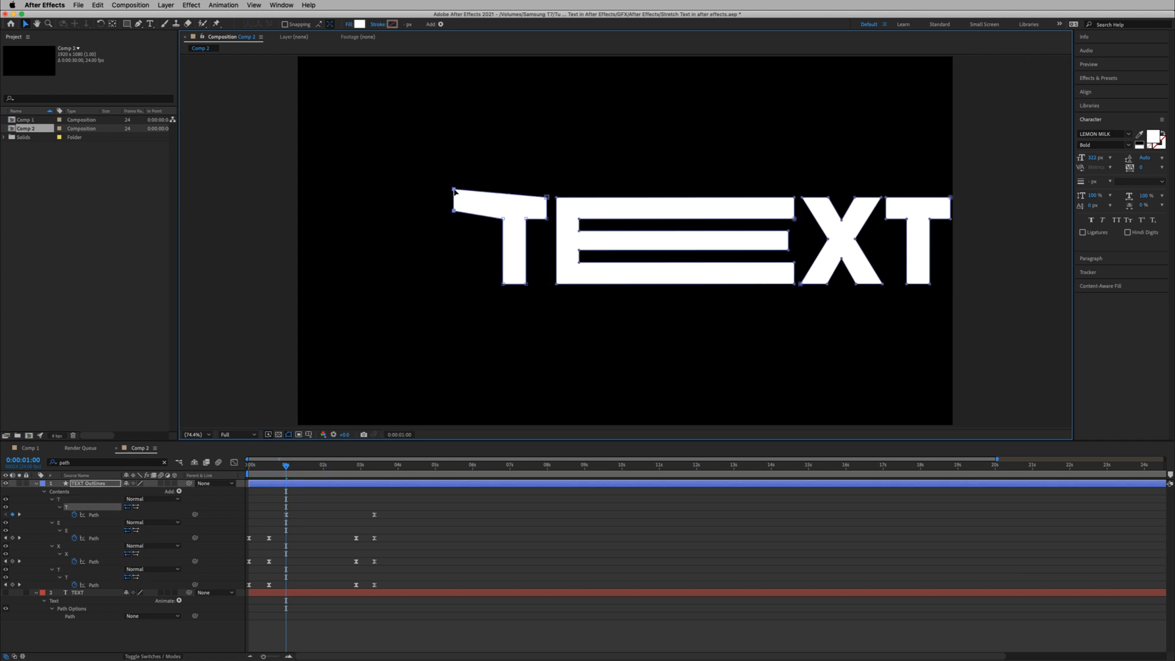
pyautogui.click(279, 465)
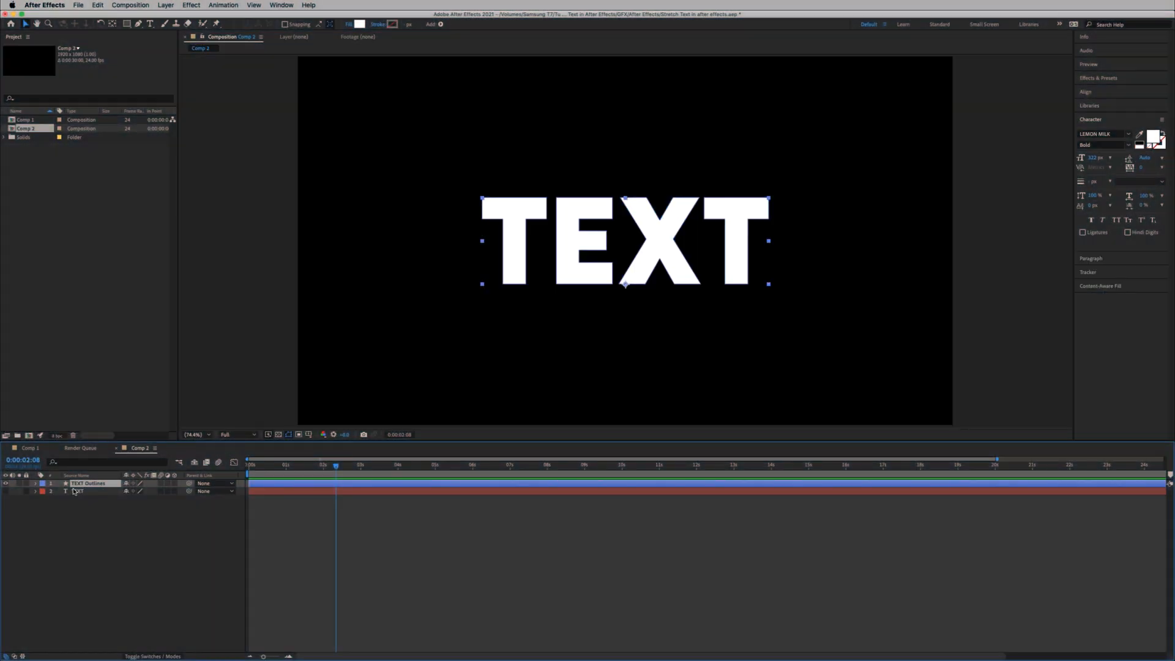
# Step: Duplicate TEXT Outlines with fills removed and a white stroke of width 2
pyautogui.click(86, 483)
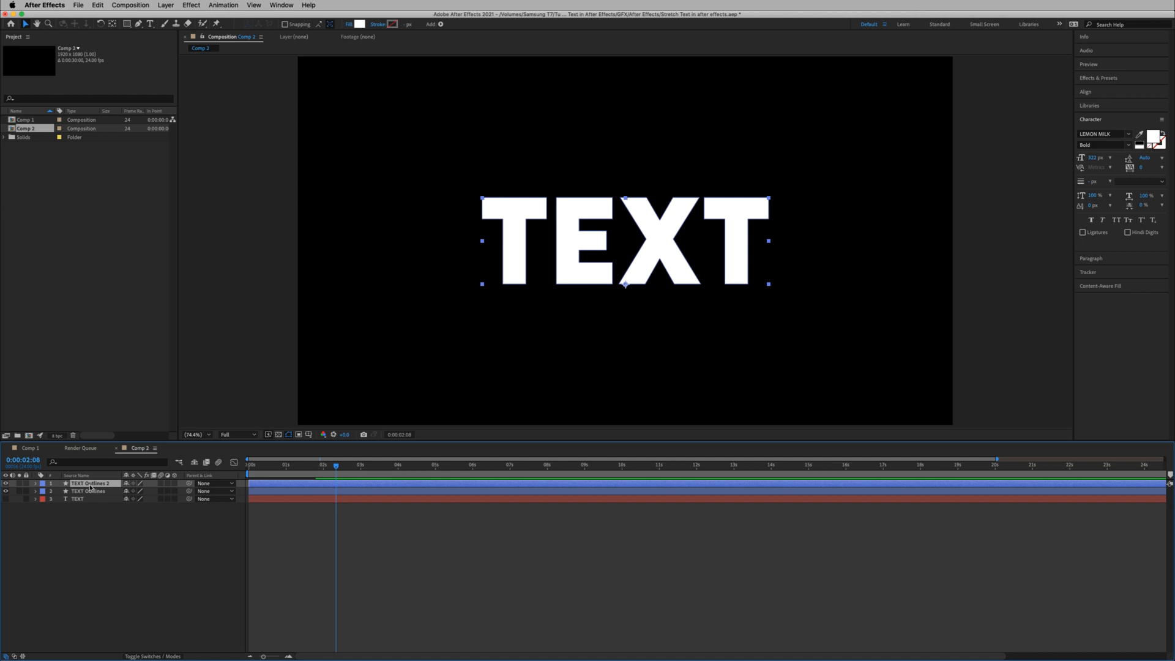
pyautogui.click(105, 461)
pyautogui.write('stroke')
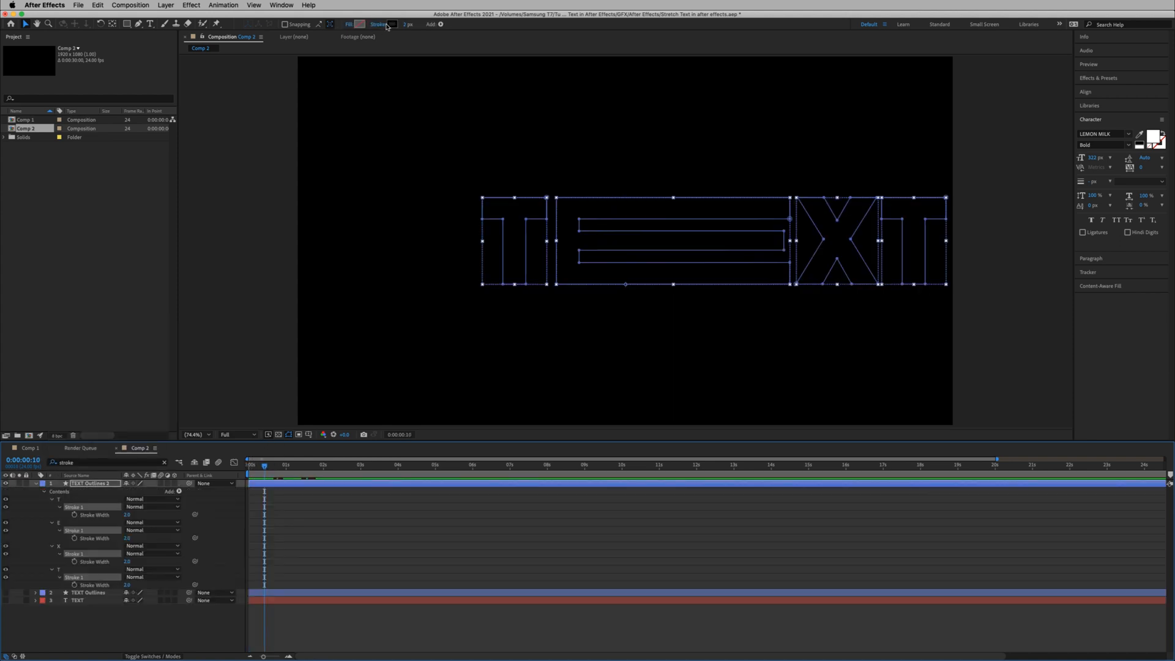
pyautogui.click(391, 24)
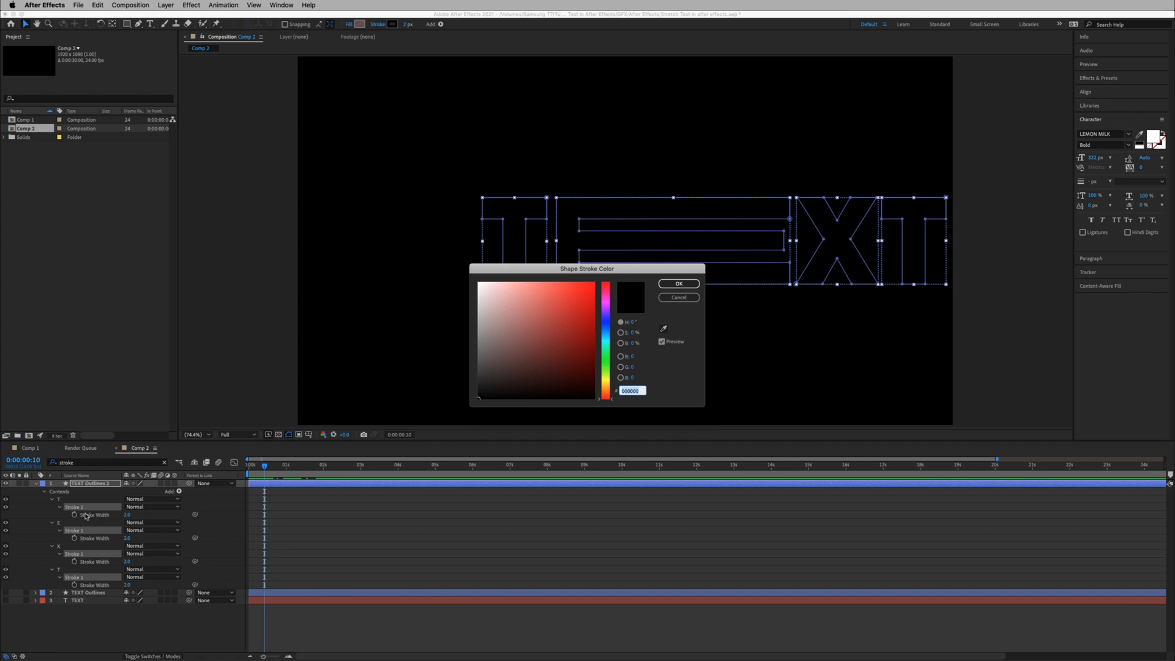
pyautogui.click(677, 283)
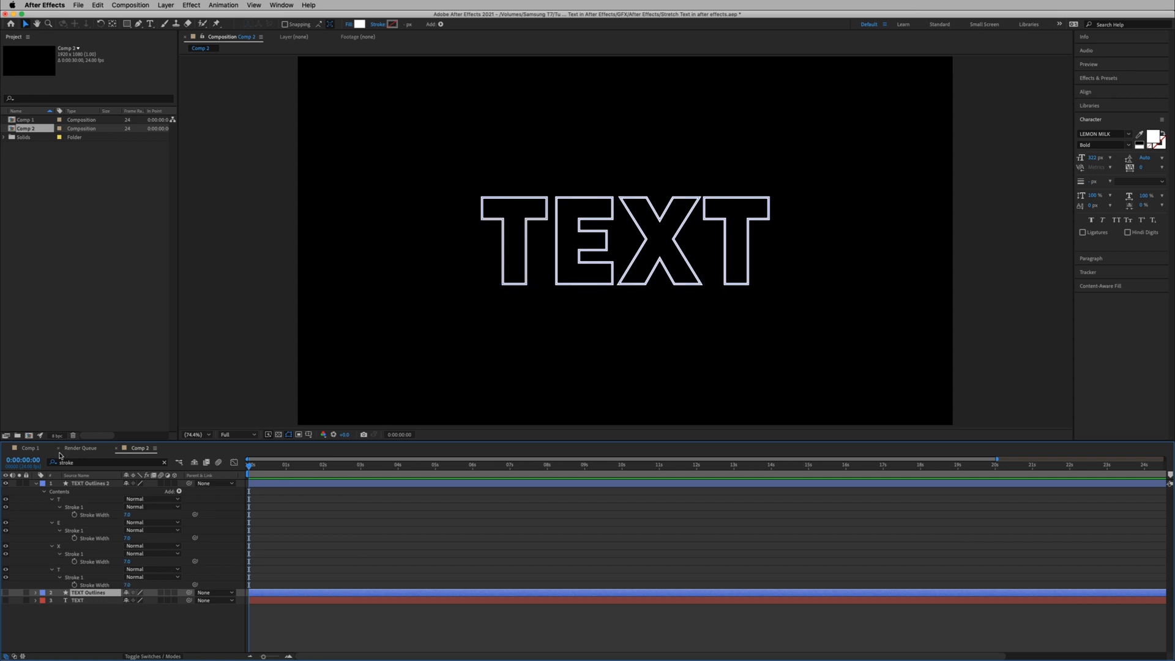
pyautogui.click(251, 465)
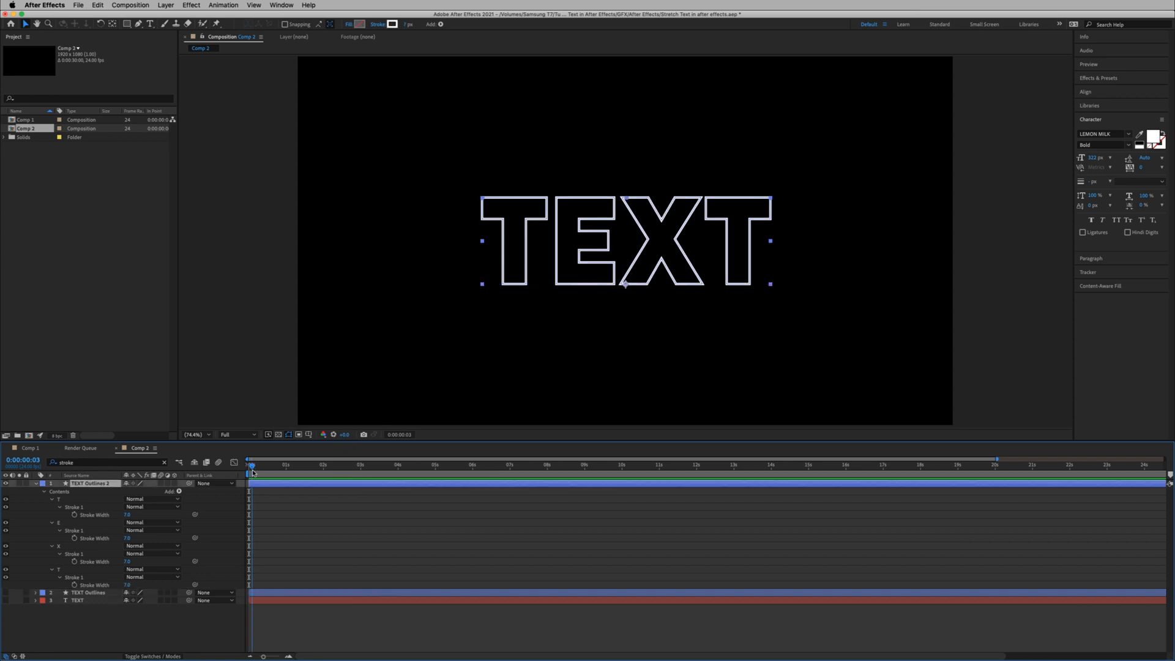
# Step: Add a white rectangle shape layer over the letters as track matte for TEXT Outlines 2
pyautogui.click(333, 465)
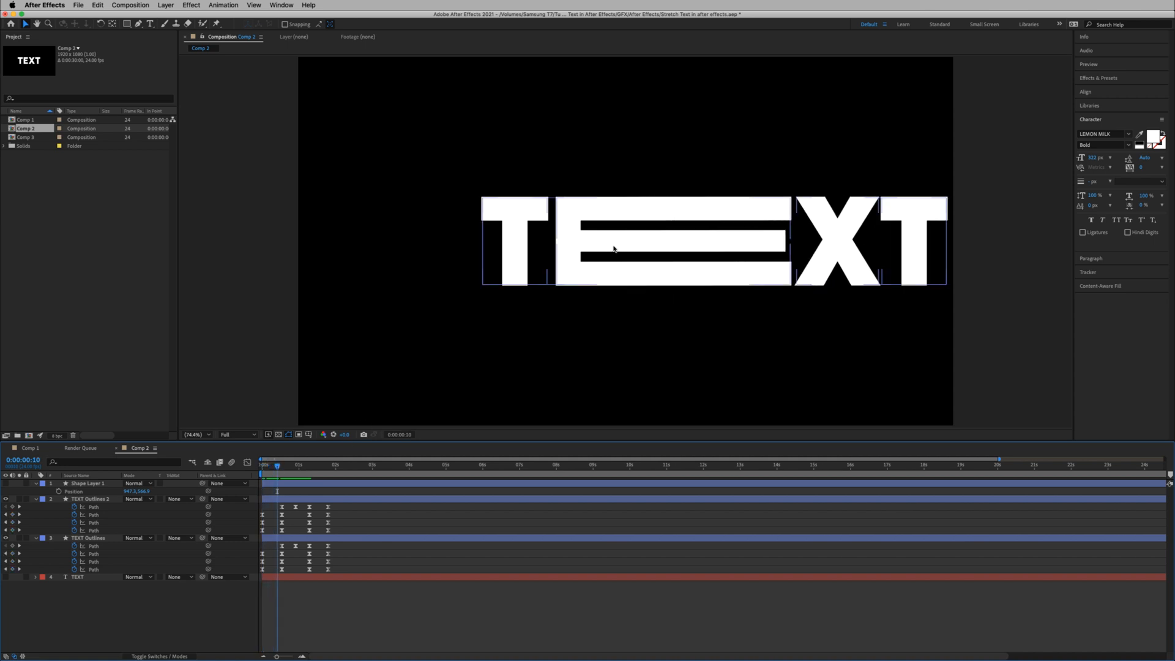
pyautogui.click(279, 465)
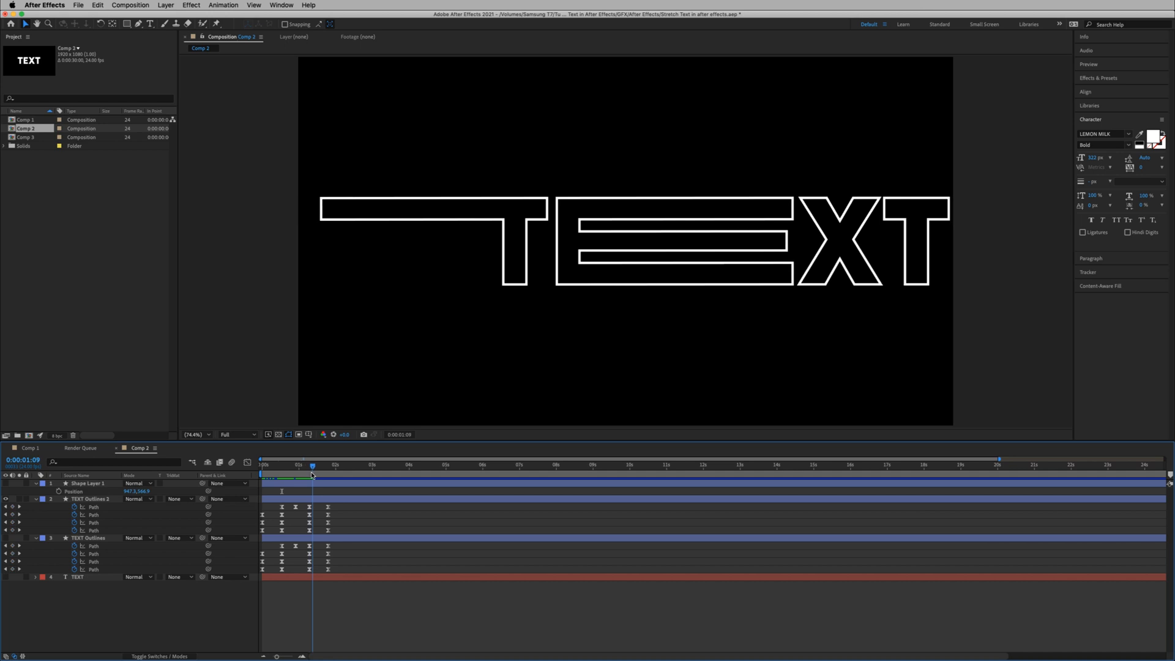
pyautogui.click(328, 466)
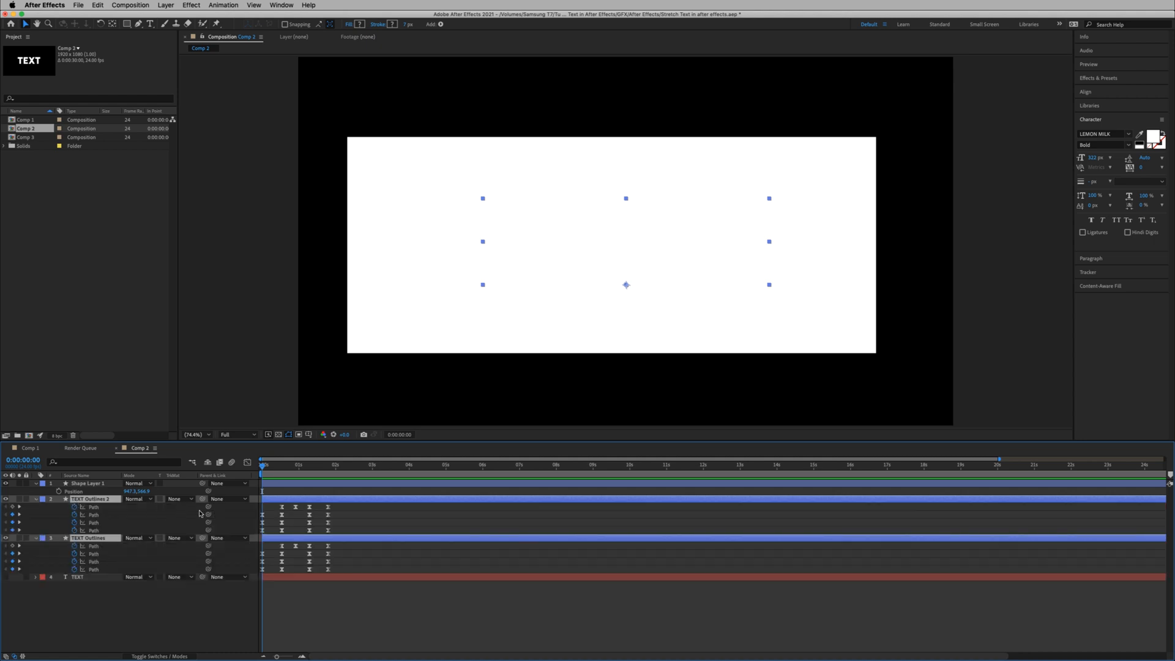
pyautogui.click(328, 465)
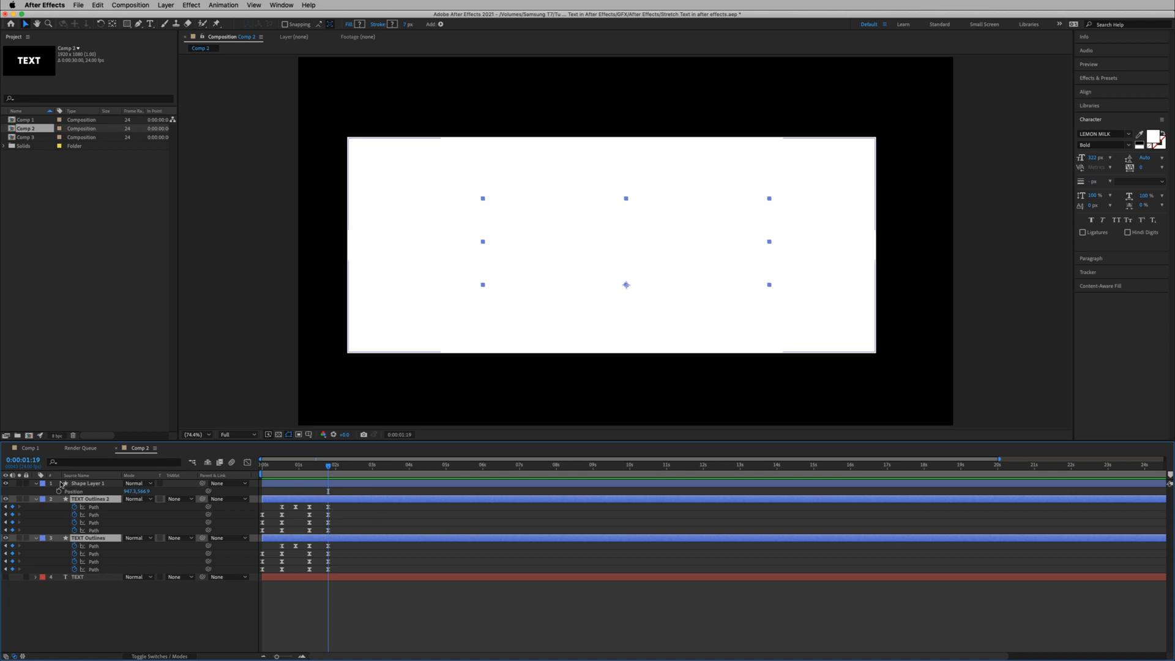
pyautogui.click(82, 484)
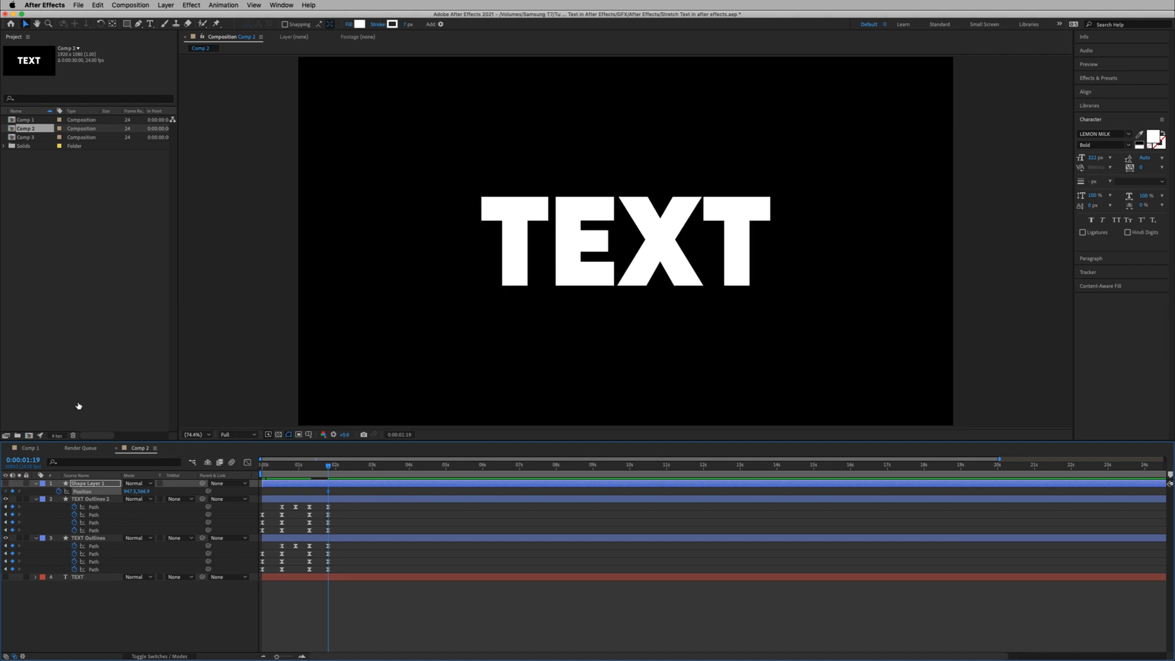
# Step: Set the rectangle's Position keyframes to Toggle Hold so it snaps between letters
pyautogui.click(261, 459)
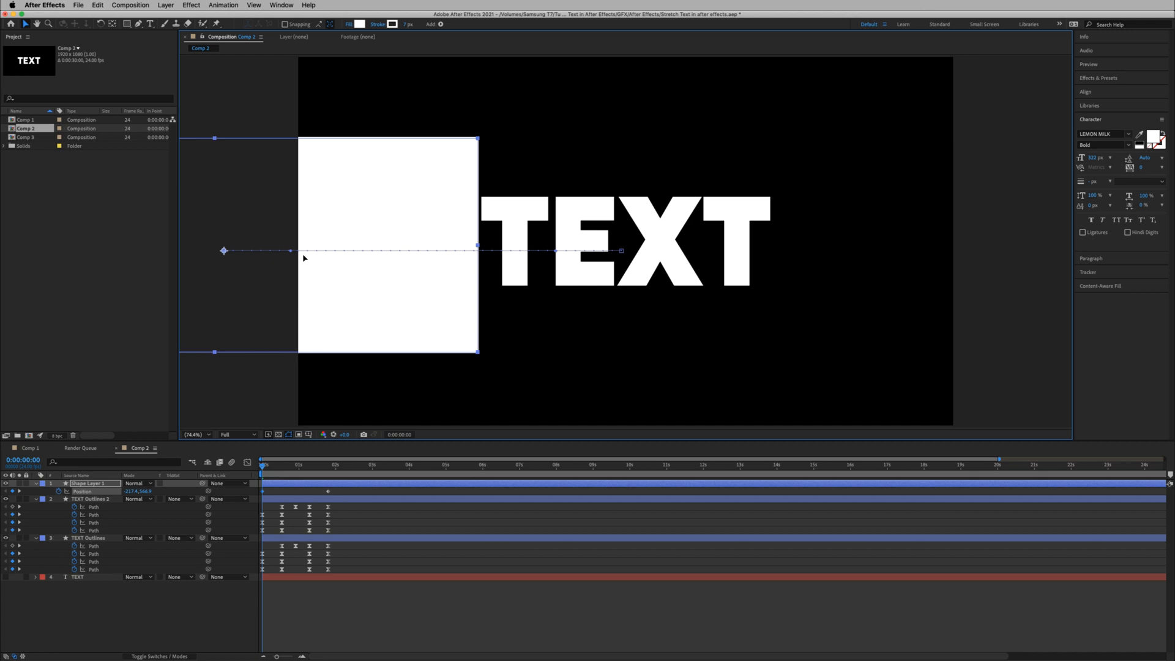
pyautogui.click(274, 465)
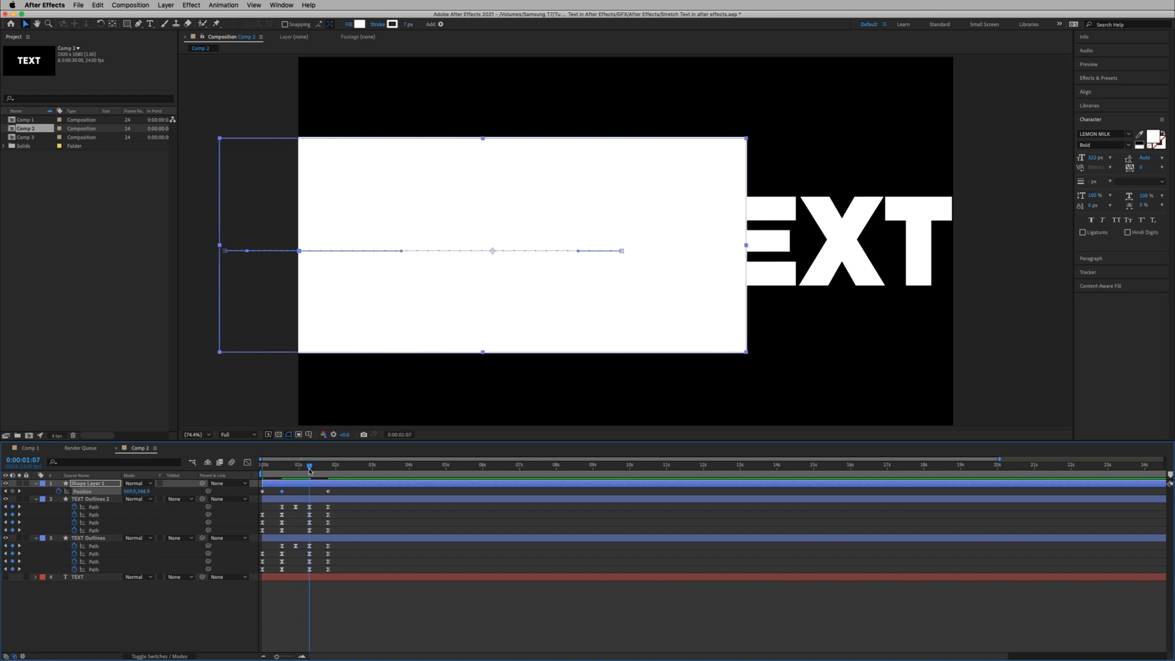
pyautogui.click(136, 490)
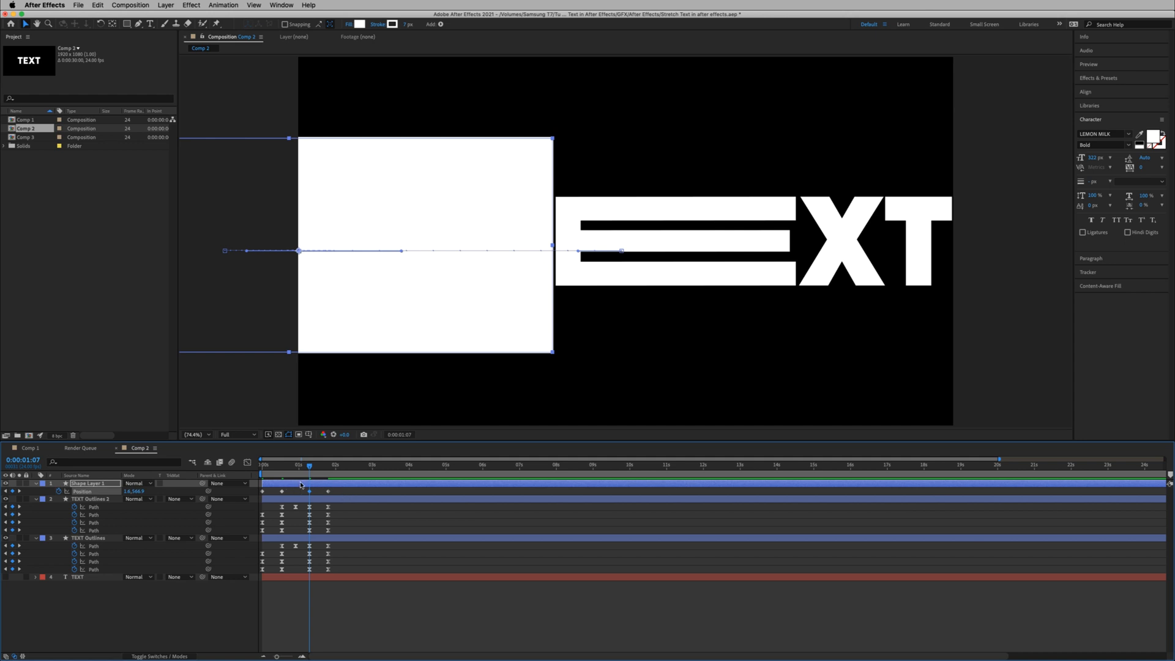
pyautogui.click(316, 465)
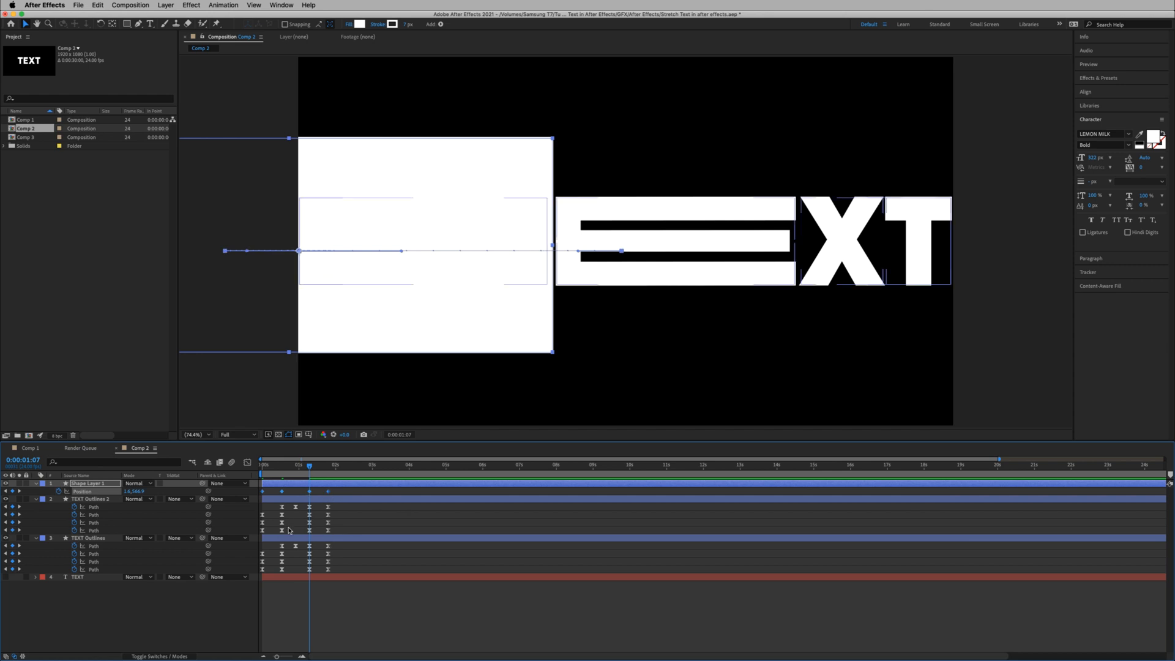
pyautogui.moveTo(288, 516)
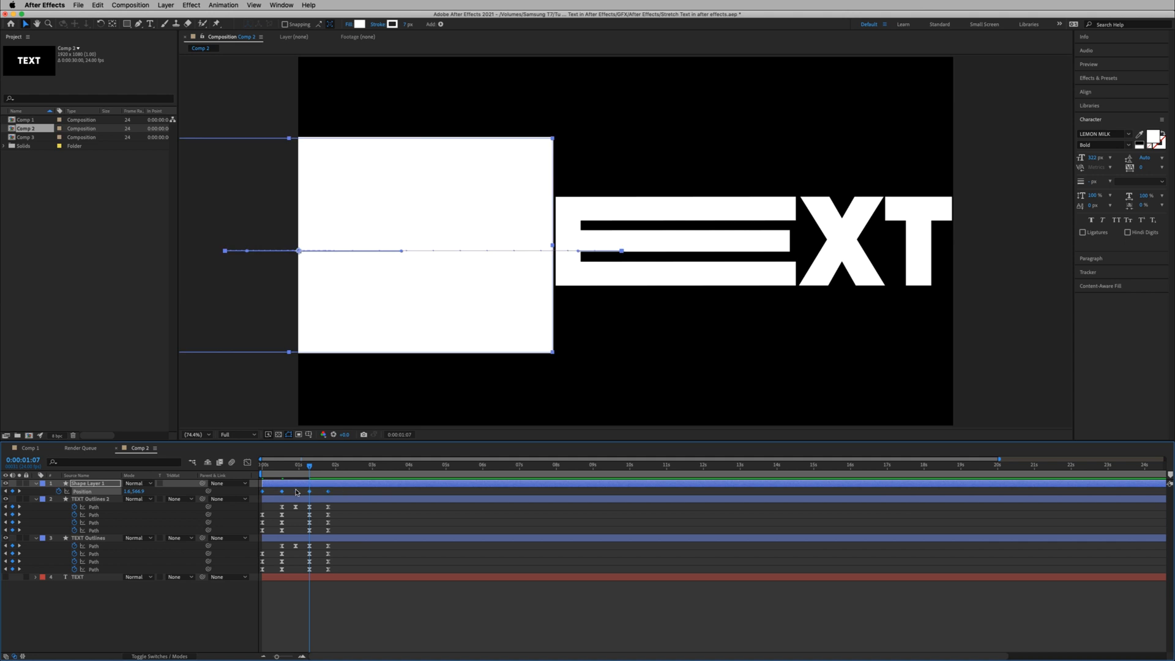
pyautogui.rightClick(283, 491)
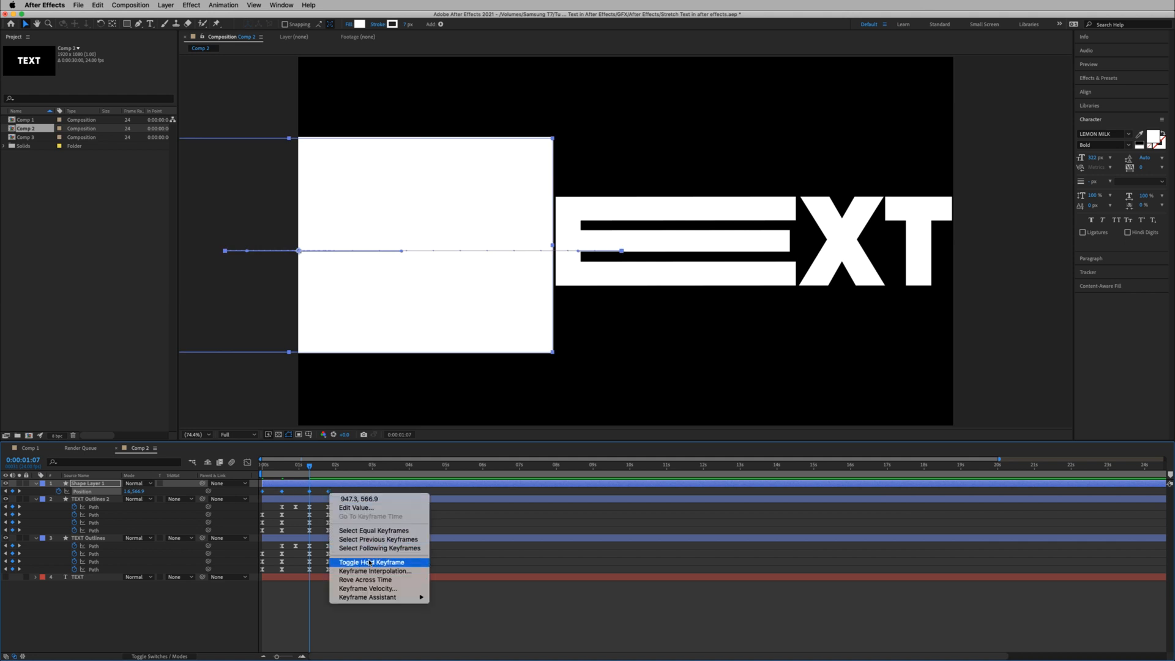
pyautogui.click(371, 562)
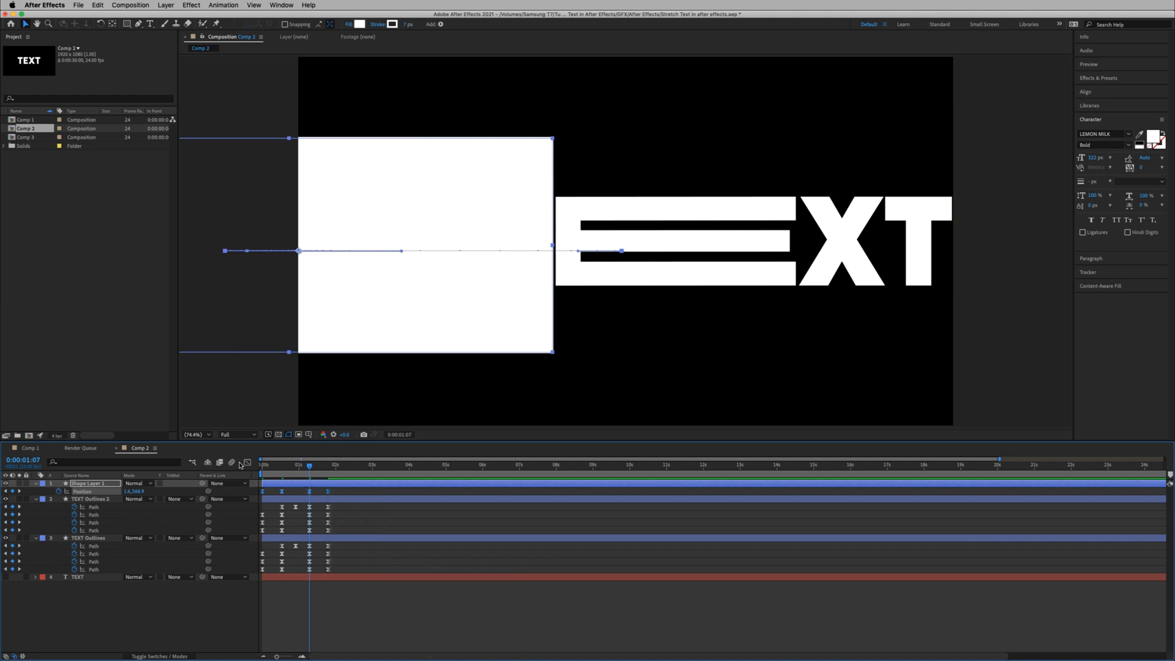
# Step: Check the held rectangle positions at frame 0 and revisit a position keyframe's options
pyautogui.click(241, 462)
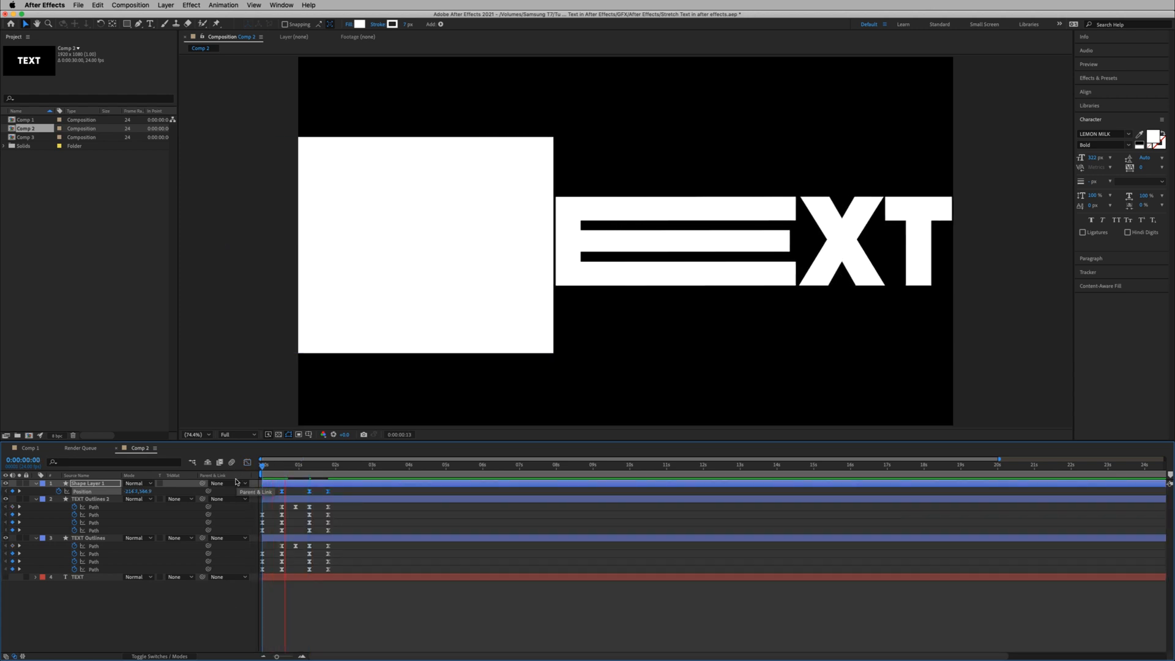
pyautogui.click(287, 465)
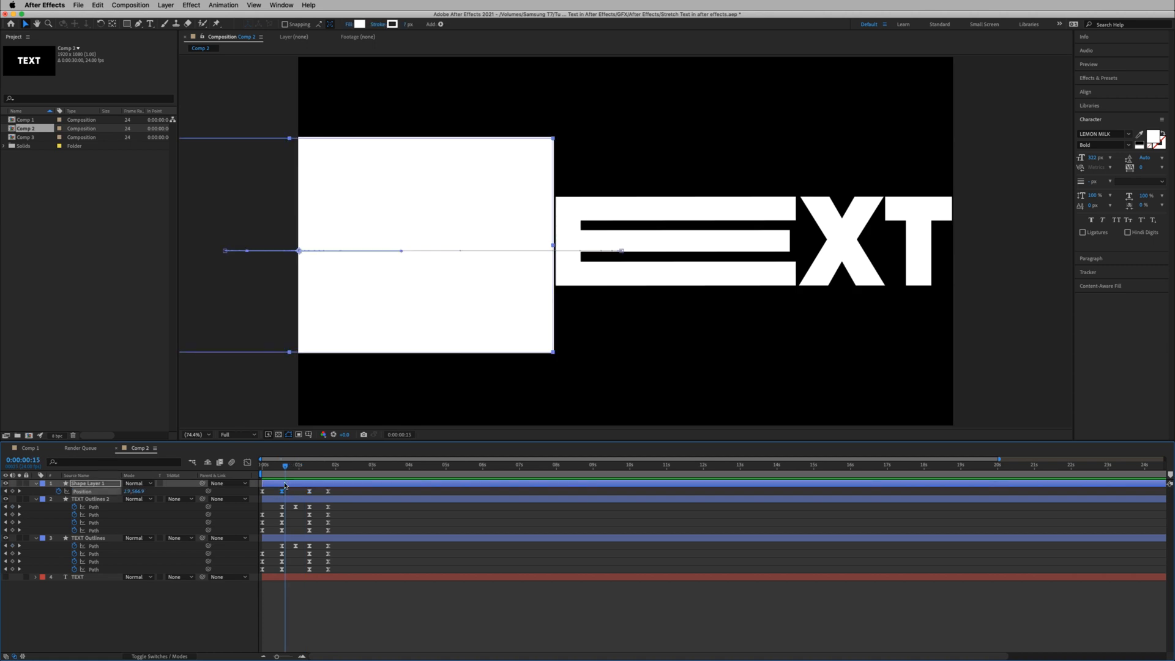
pyautogui.rightClick(282, 491)
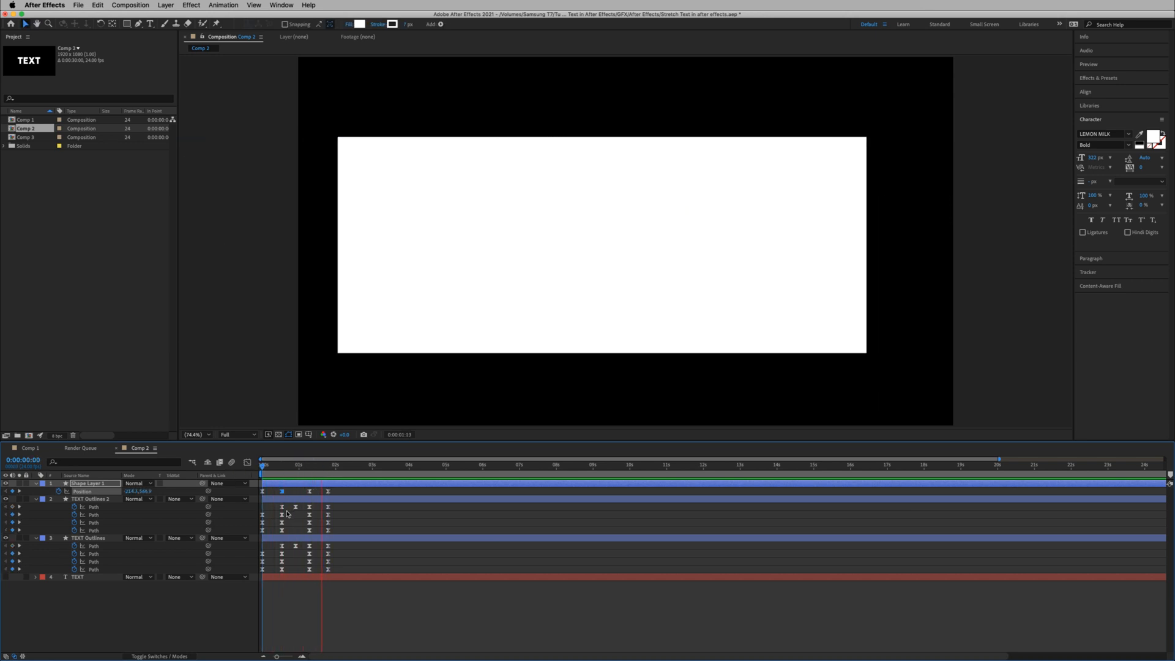
# Step: Rename the outline layers TEXT STROKE and TEXT FILL and restore the hidden layer's visibility
pyautogui.click(261, 465)
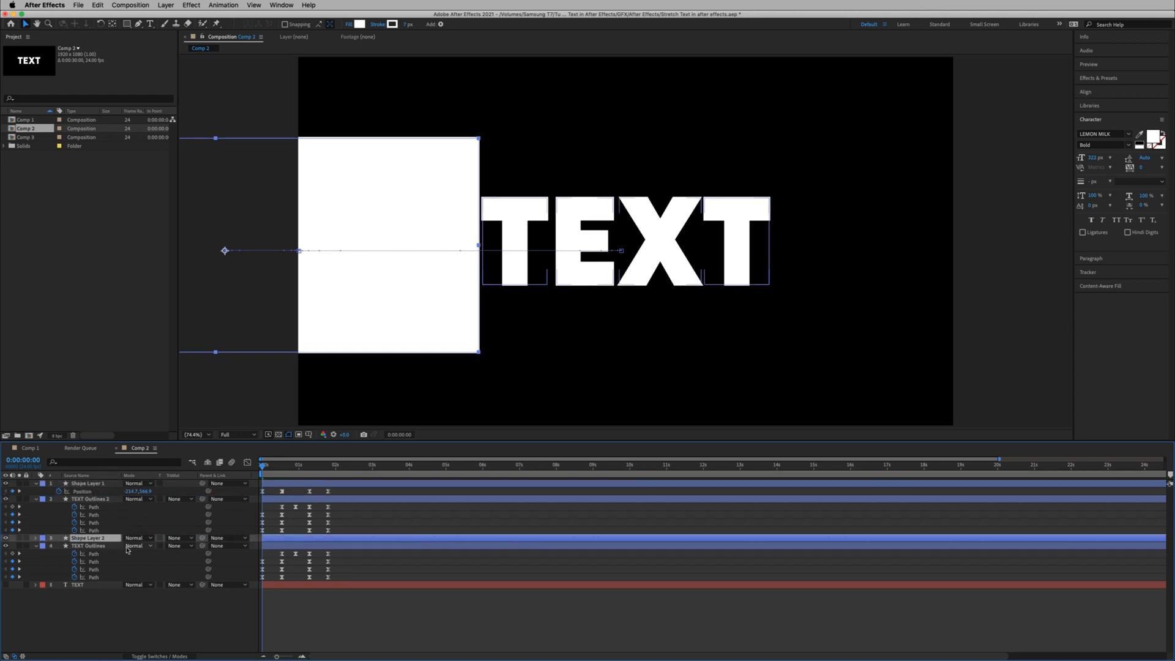
pyautogui.rightClick(86, 538)
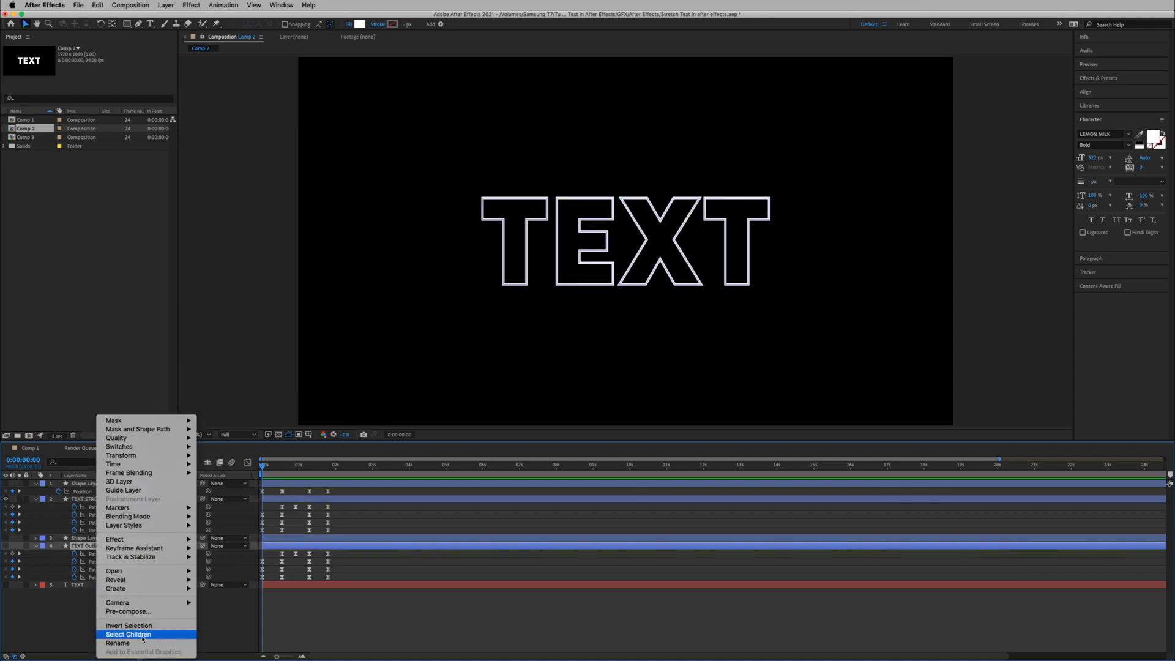
pyautogui.click(128, 635)
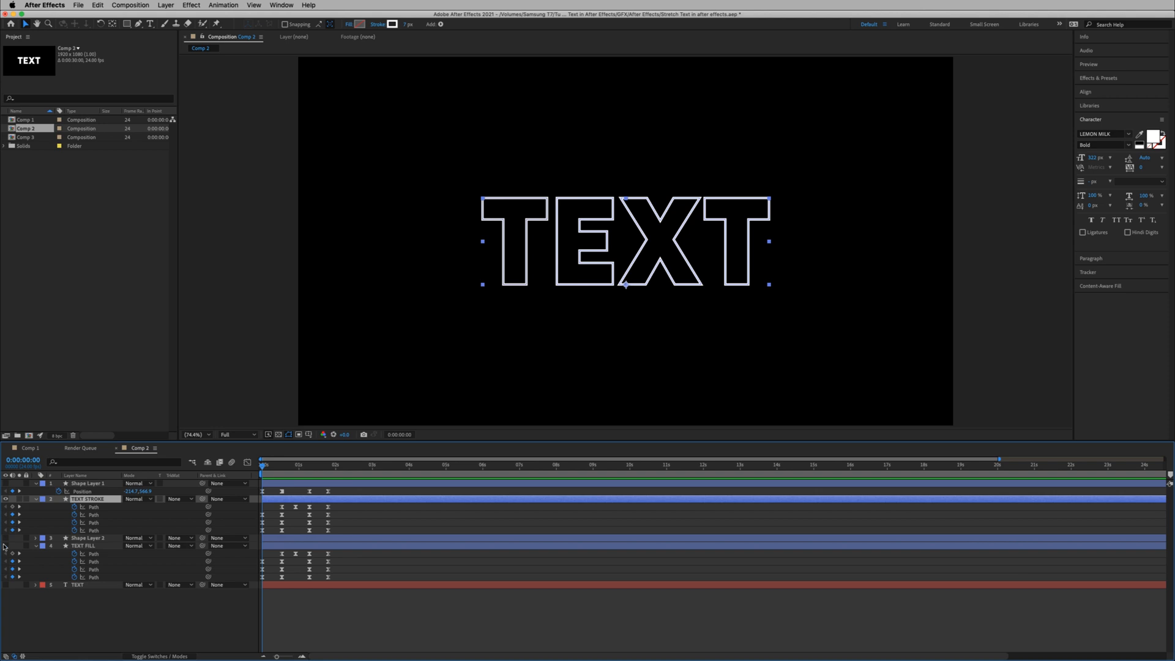
pyautogui.click(85, 546)
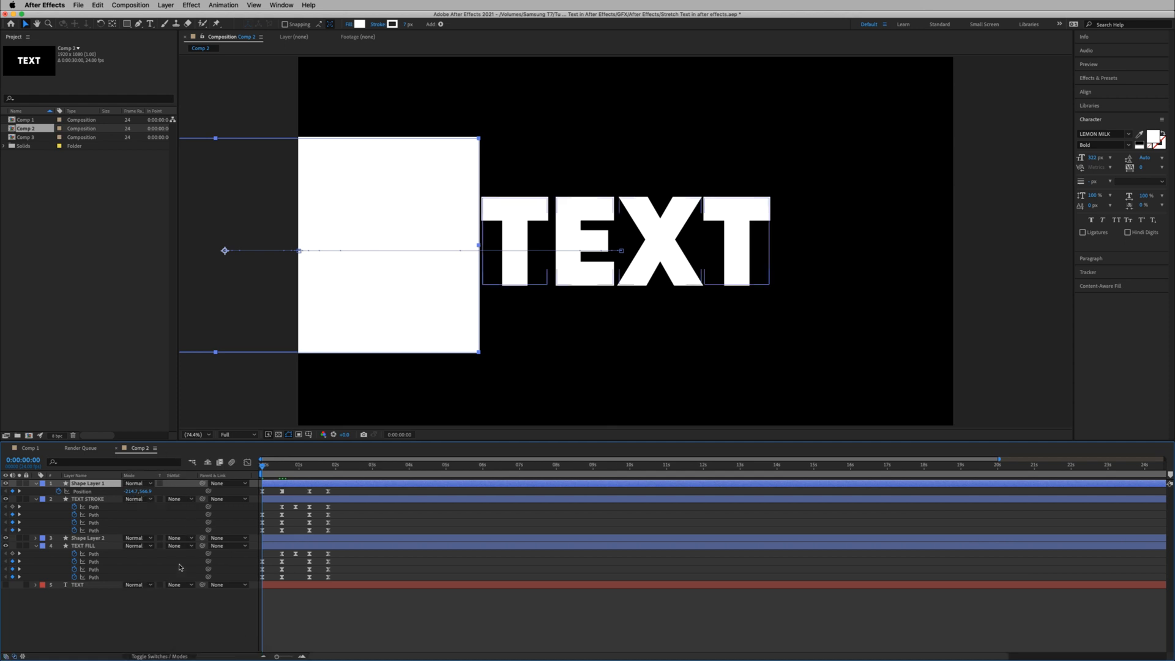
# Step: Matte TEXT STROKE with Alpha and TEXT FILL with Alpha Inverted on the rectangle layers
pyautogui.click(160, 656)
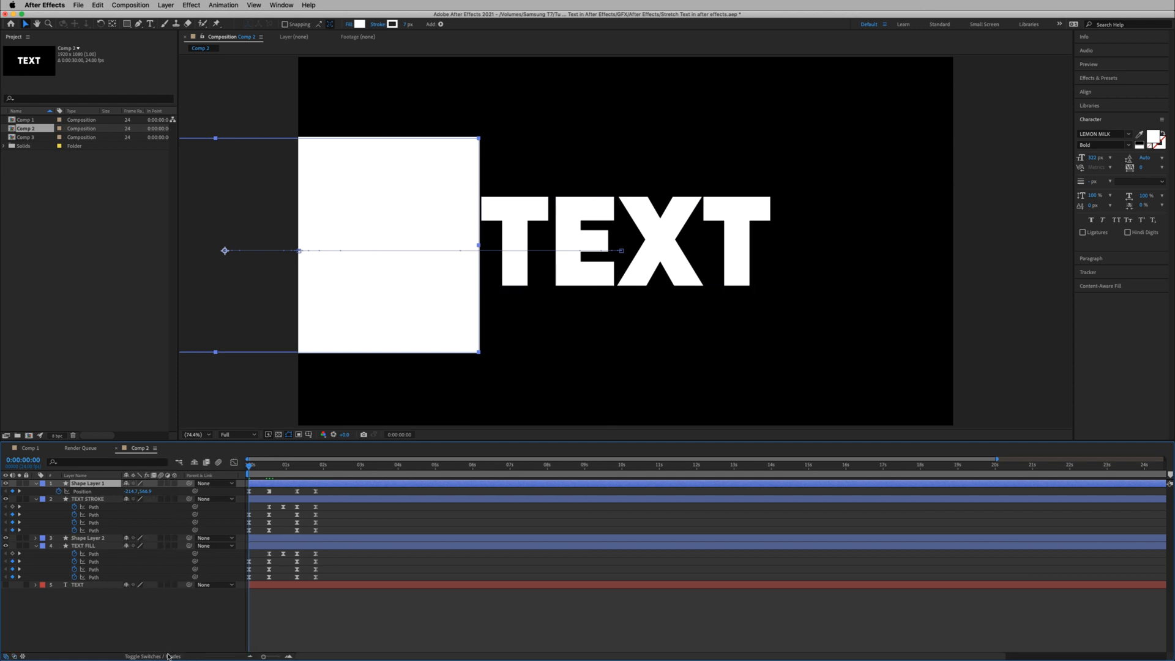
pyautogui.click(159, 656)
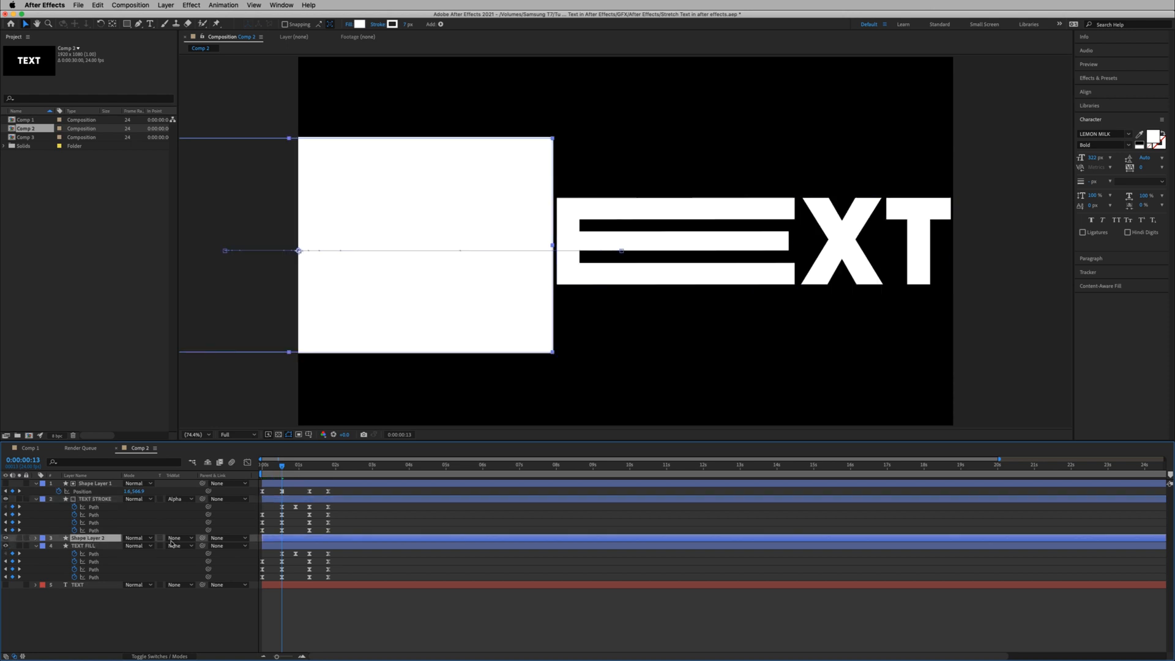
pyautogui.click(177, 546)
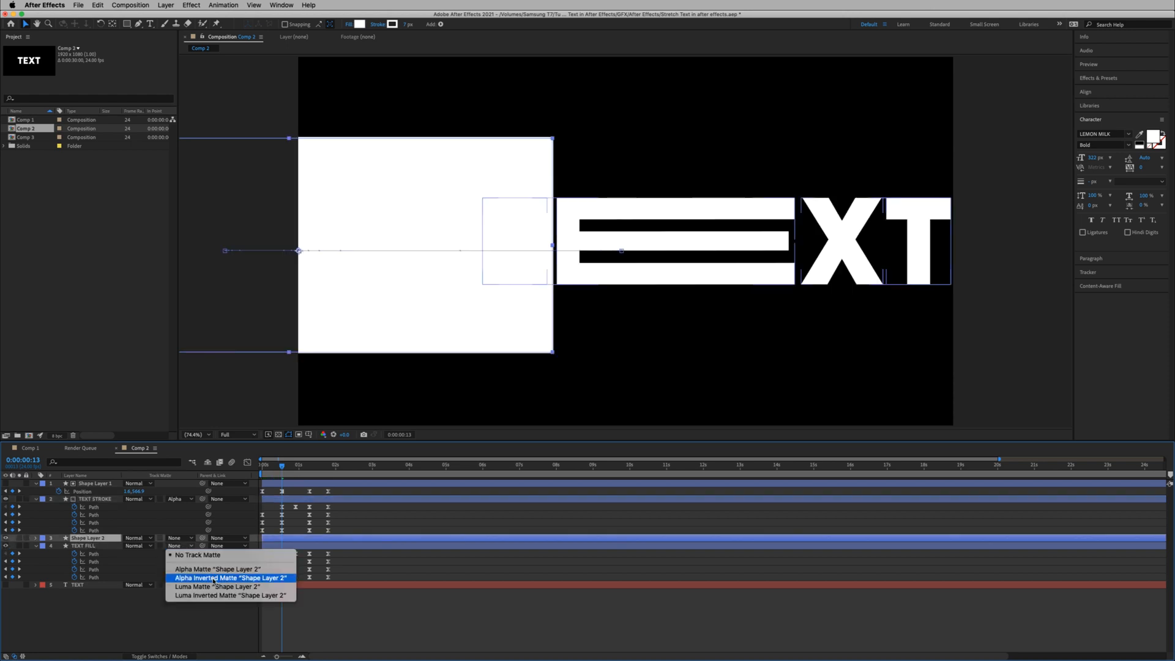
pyautogui.click(230, 576)
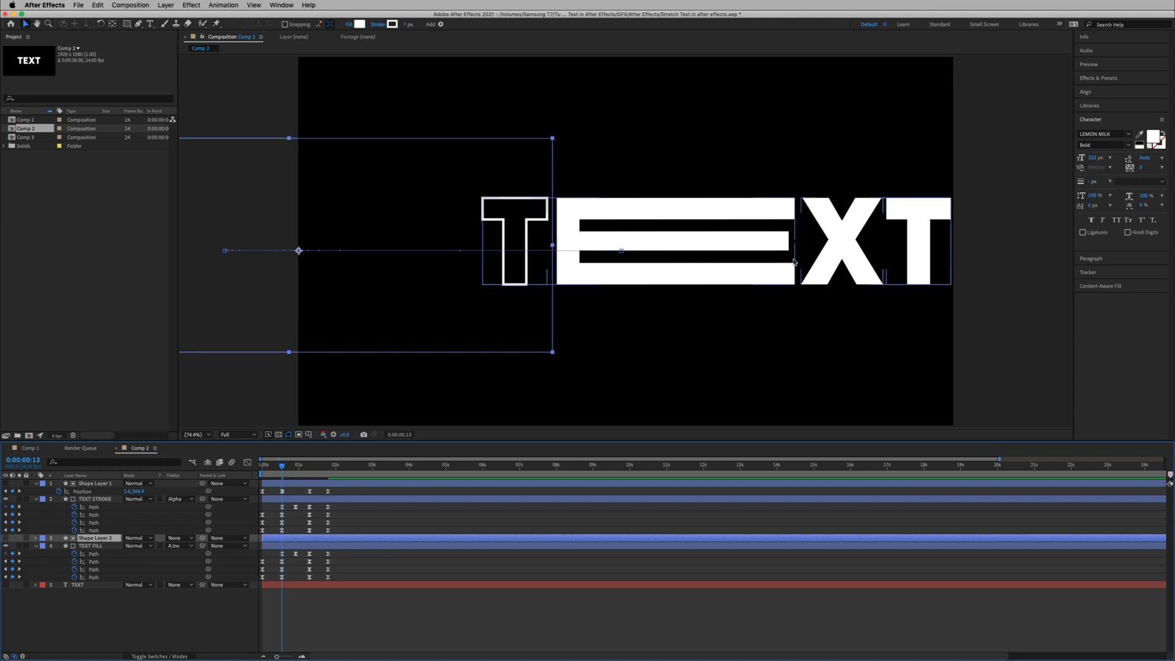
pyautogui.click(262, 465)
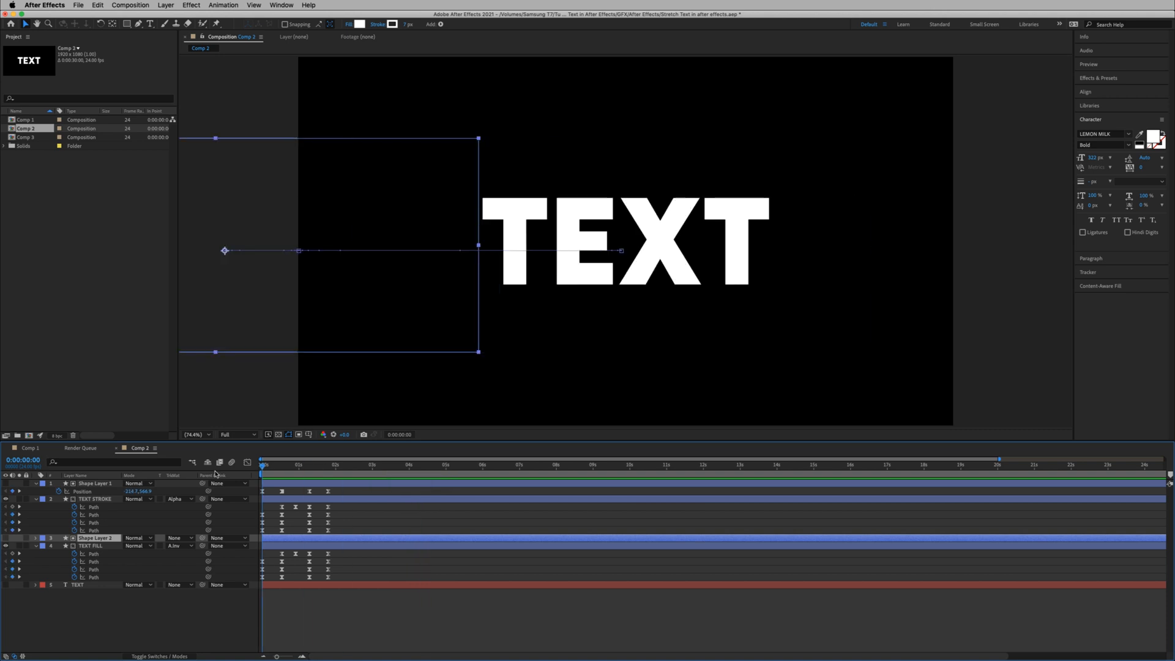
# Step: Return to Comp 1 and scrub through the finished stretching fill/stroke TEXT animation
pyautogui.click(29, 448)
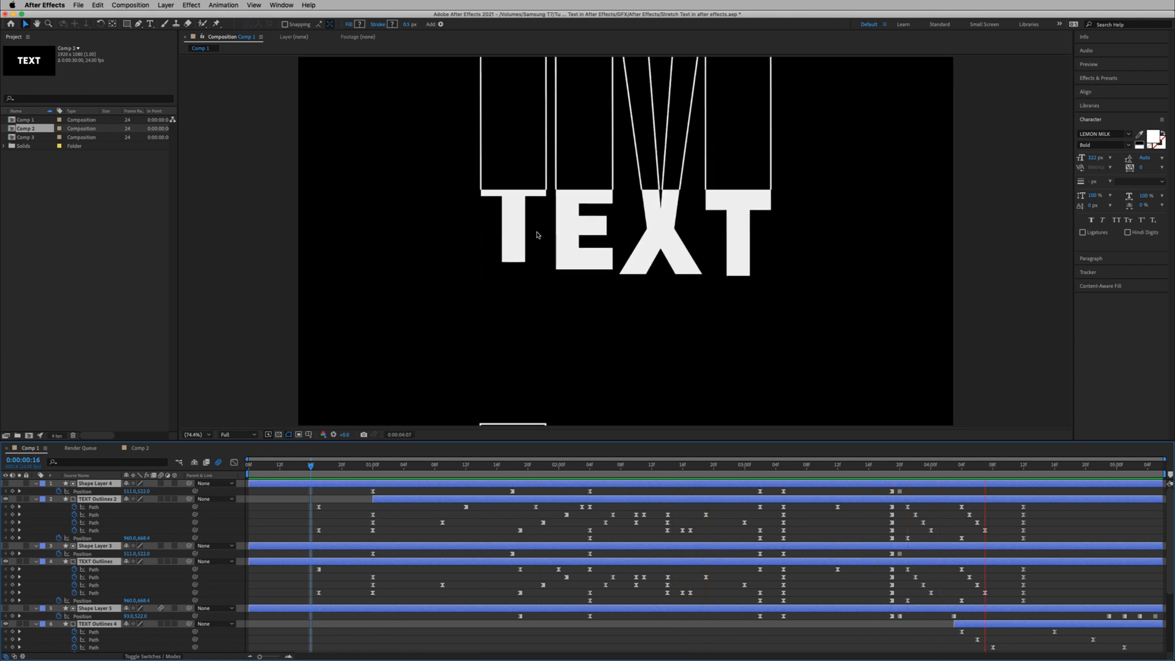
pyautogui.click(442, 465)
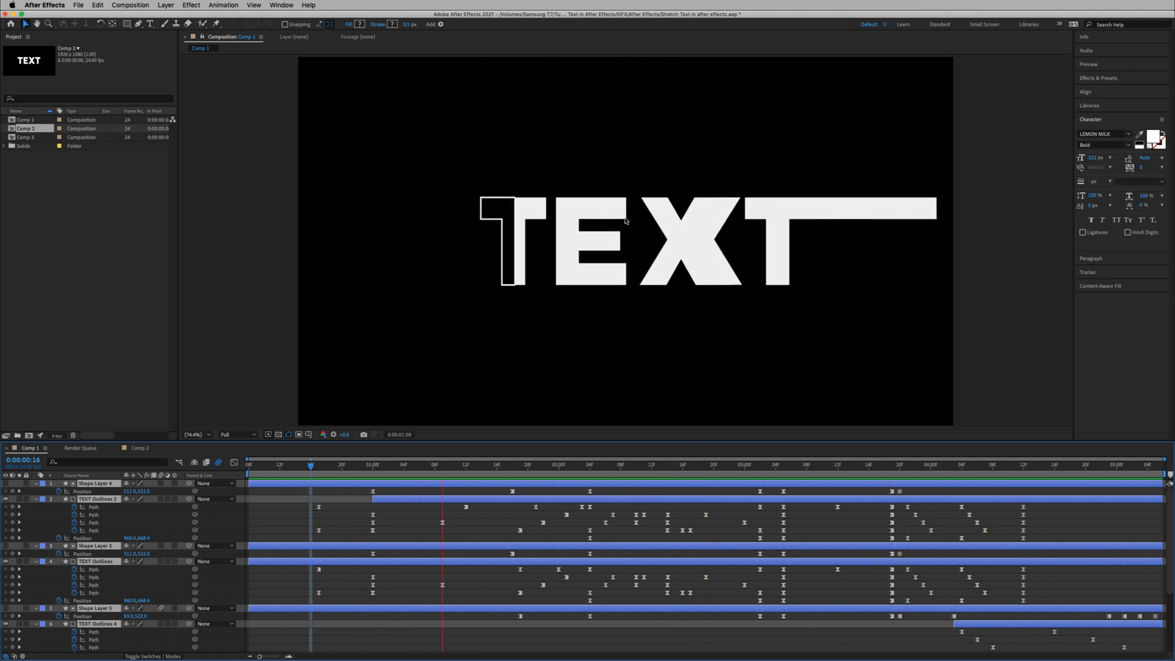
pyautogui.click(823, 465)
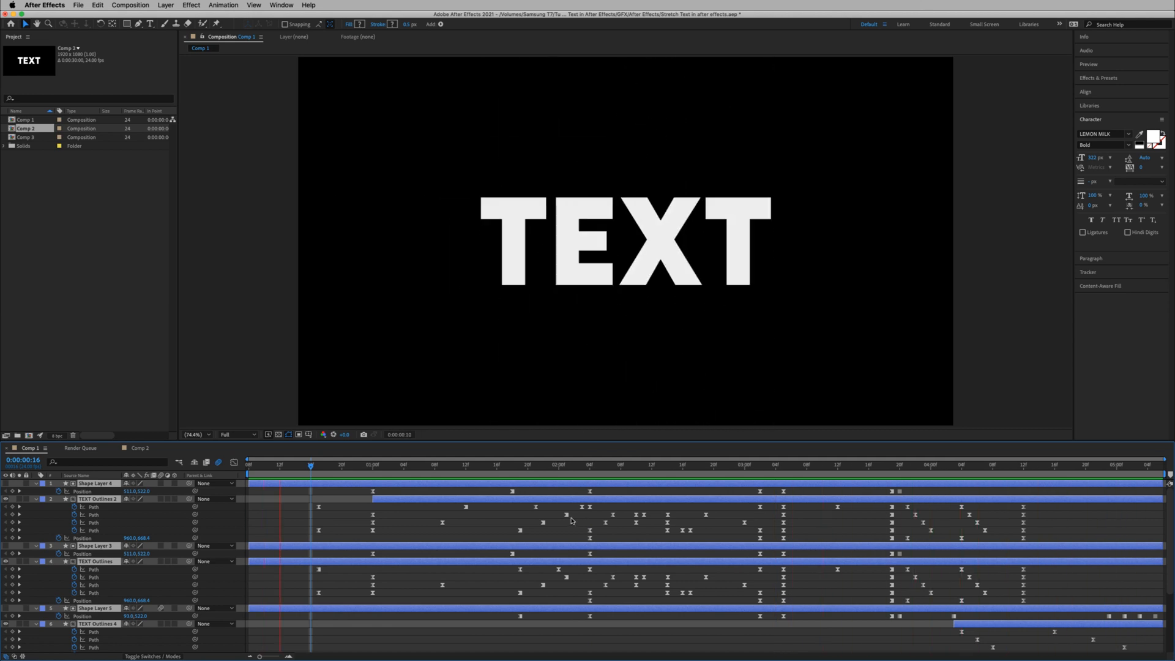
pyautogui.click(645, 465)
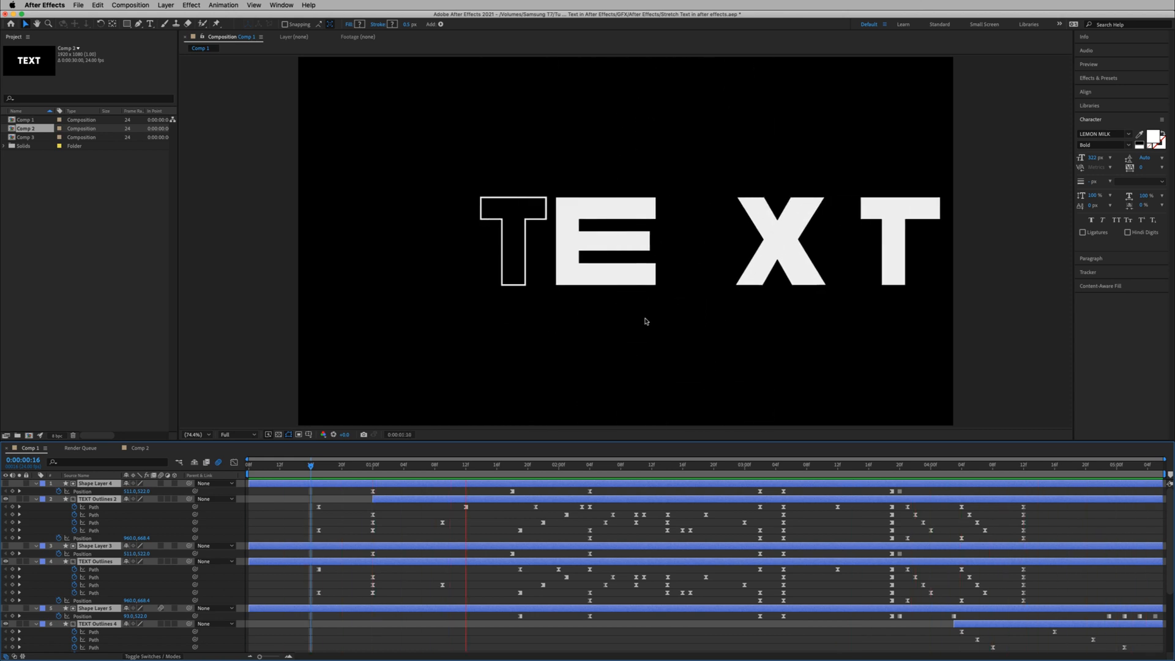
pyautogui.click(830, 465)
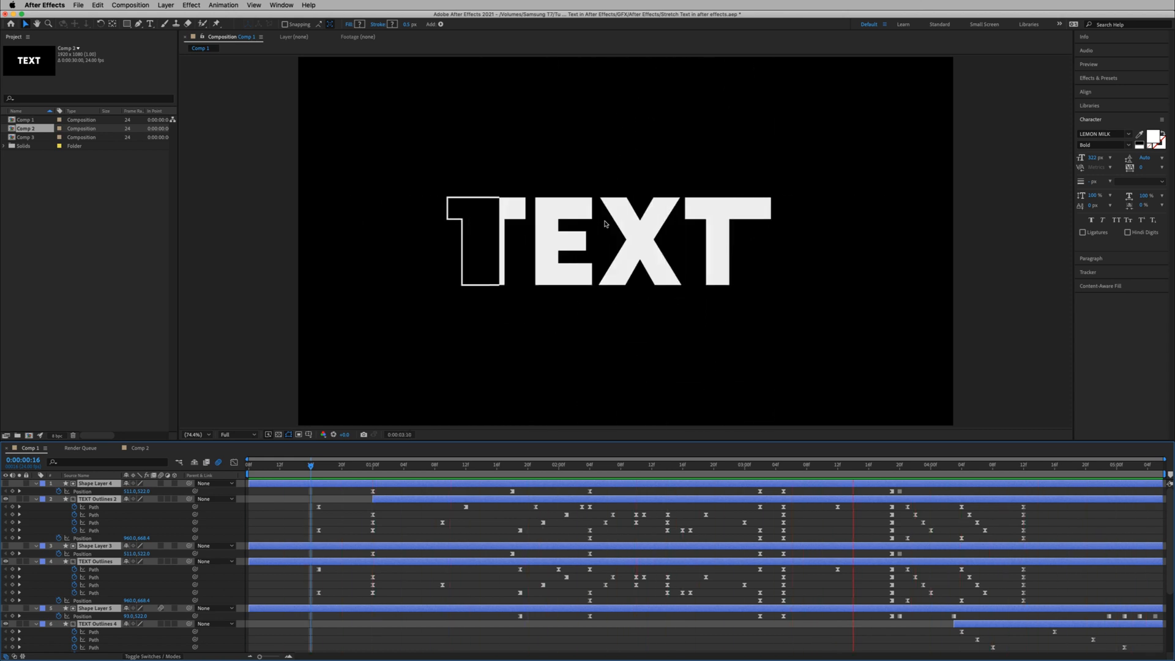